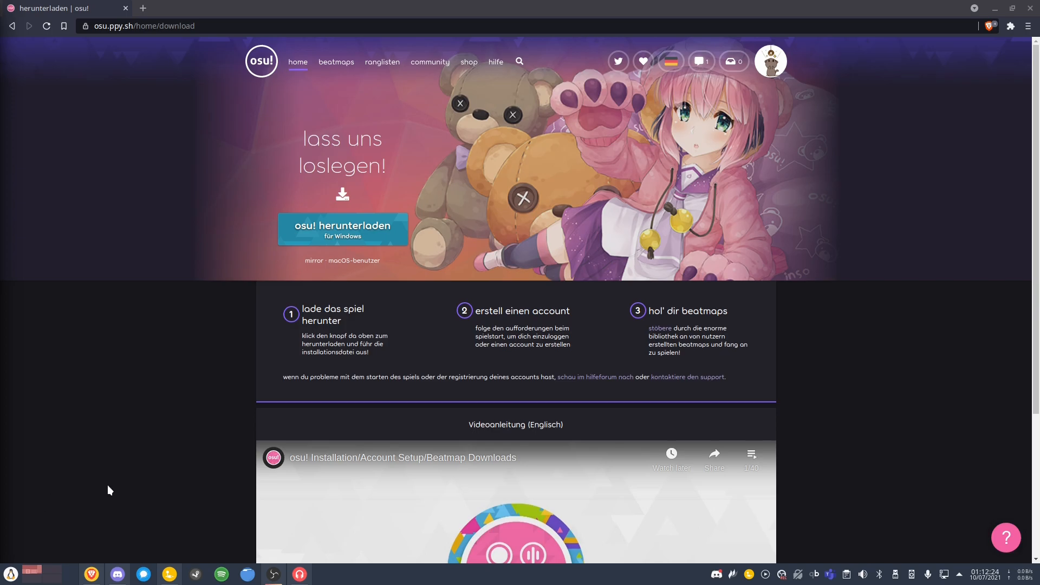
mouse_move(125, 484)
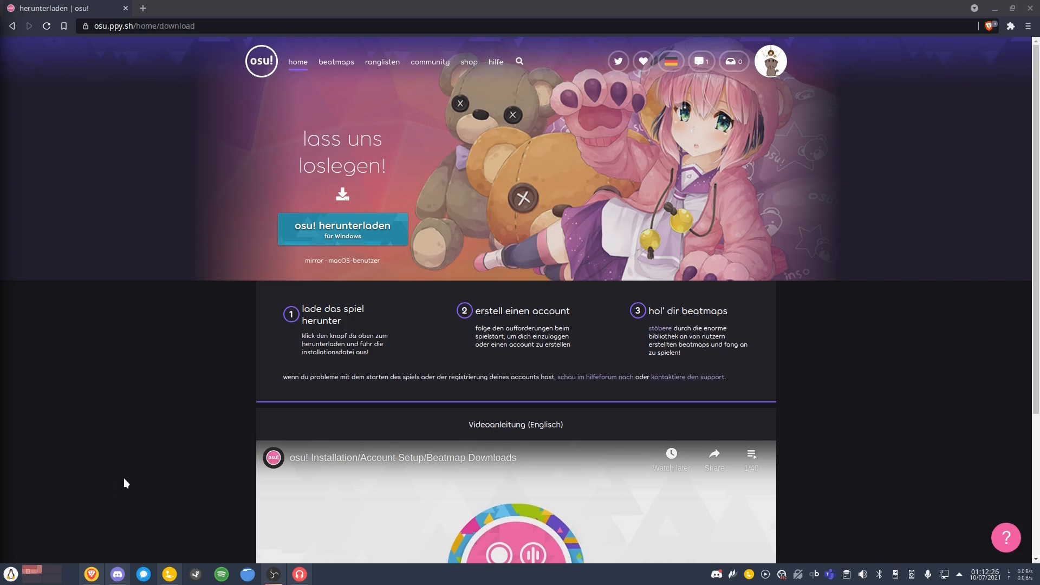
mouse_move(129, 482)
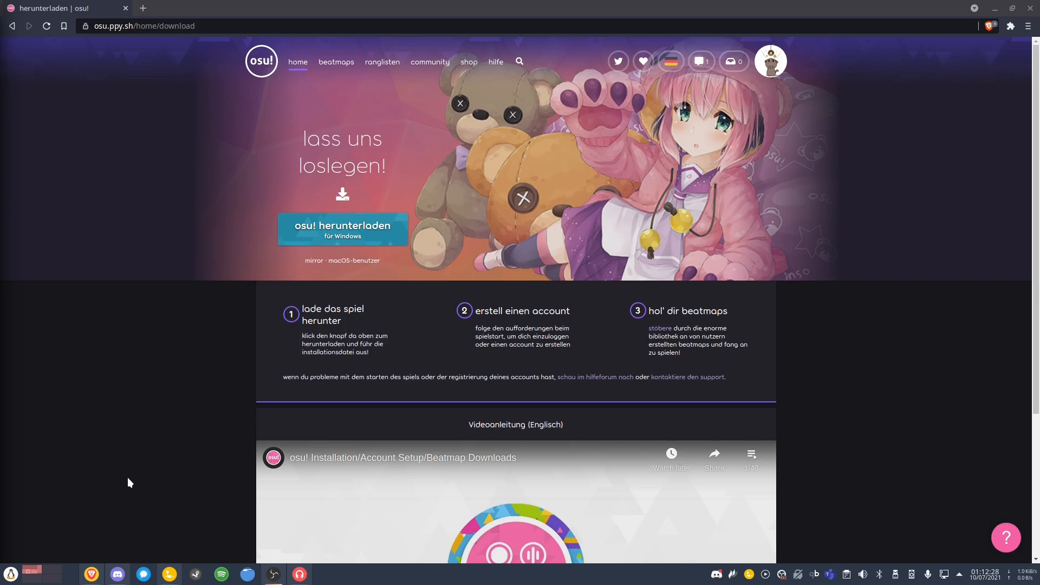
mouse_move(231, 330)
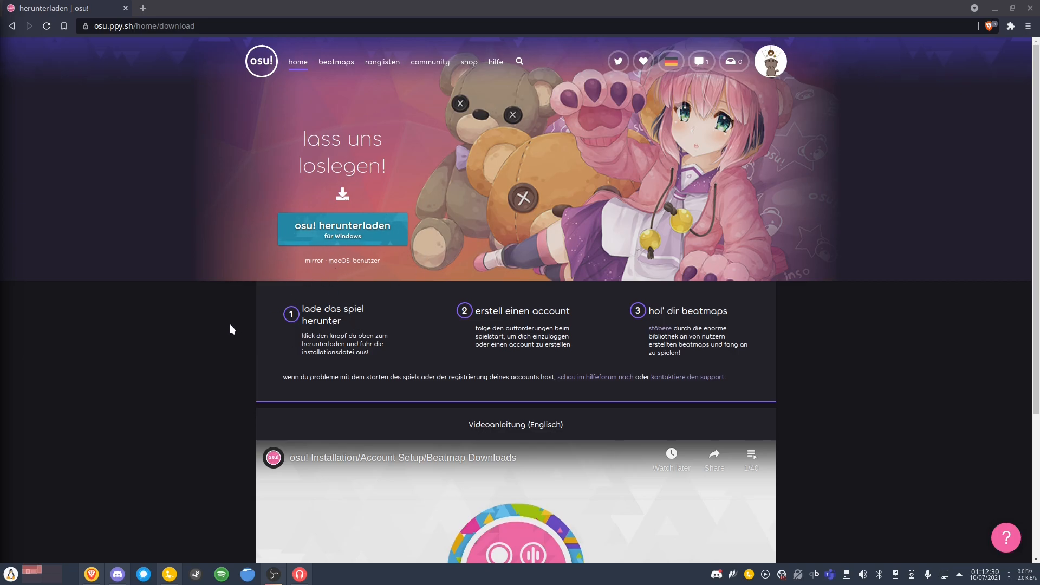
mouse_move(205, 569)
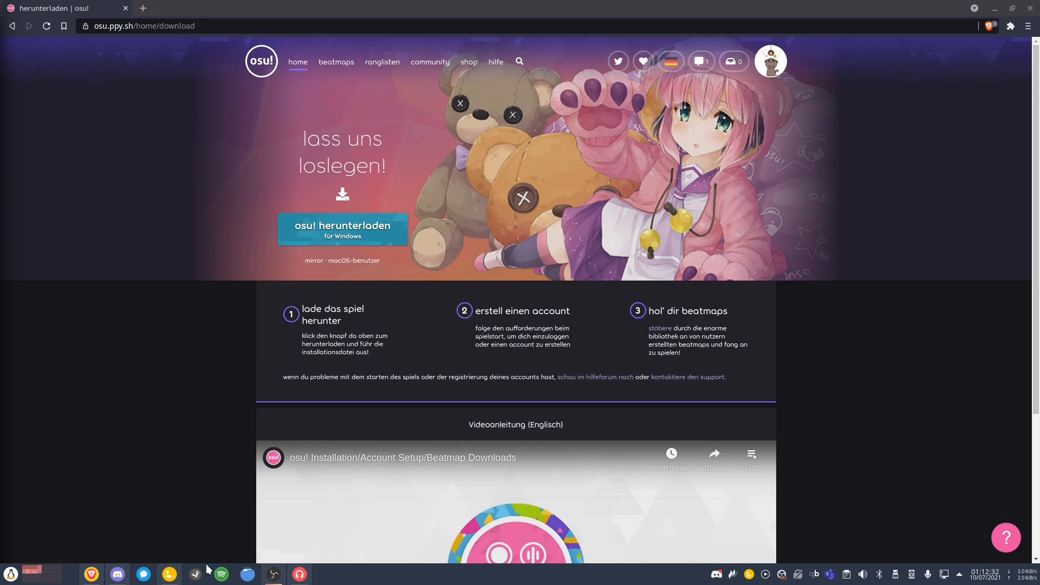
mouse_move(178, 511)
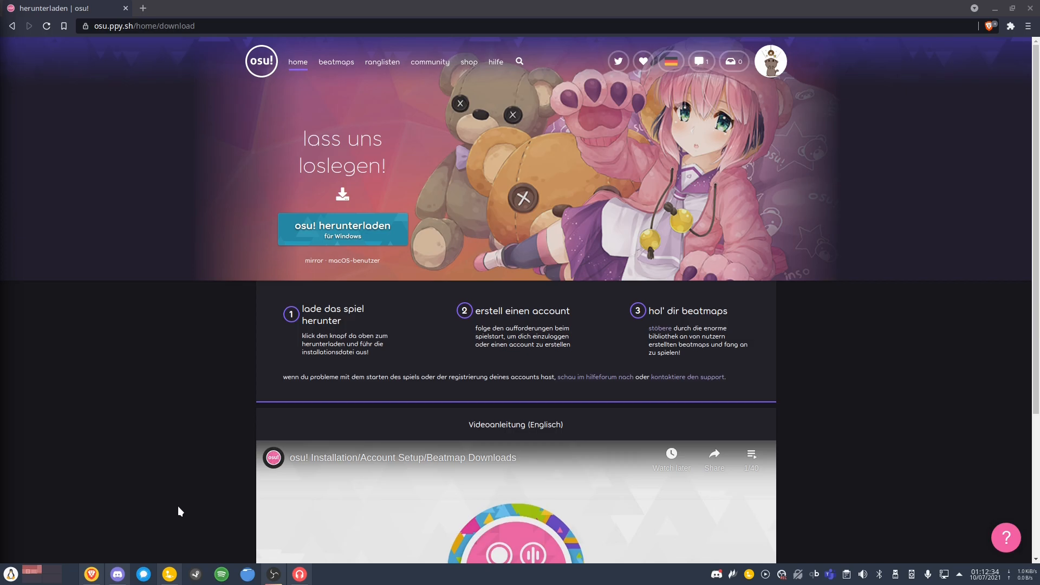
mouse_move(172, 508)
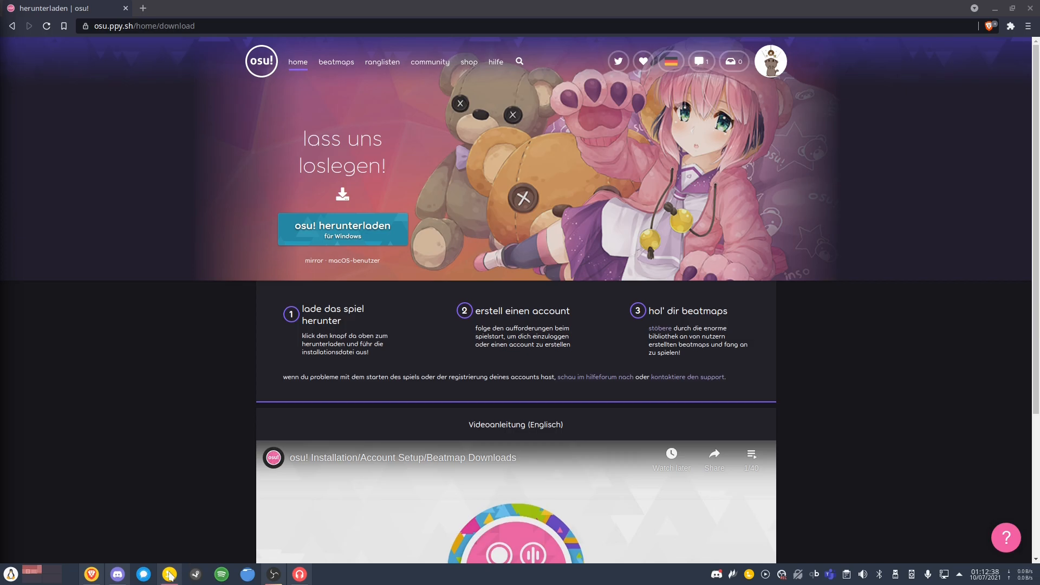
Open the osu2 game's files in Dolphin via Browse files in Lutris.
click(168, 574)
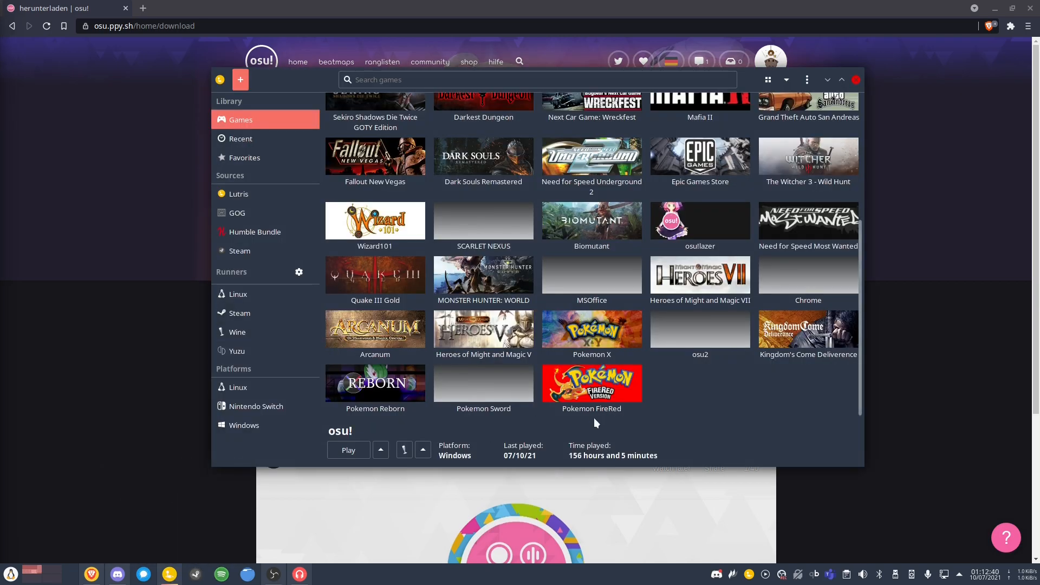
right_click(589, 330)
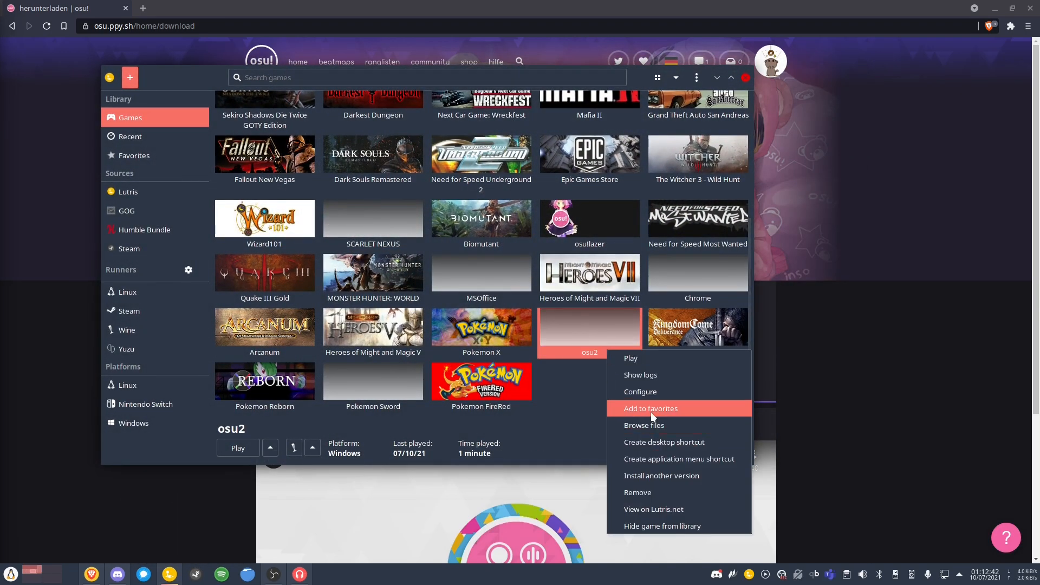
click(636, 492)
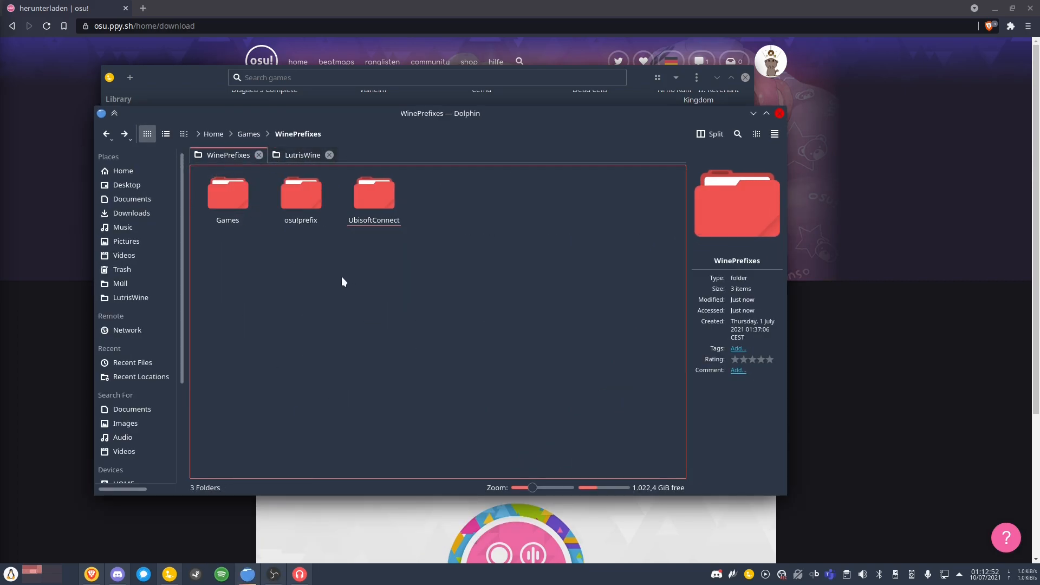
click(300, 195)
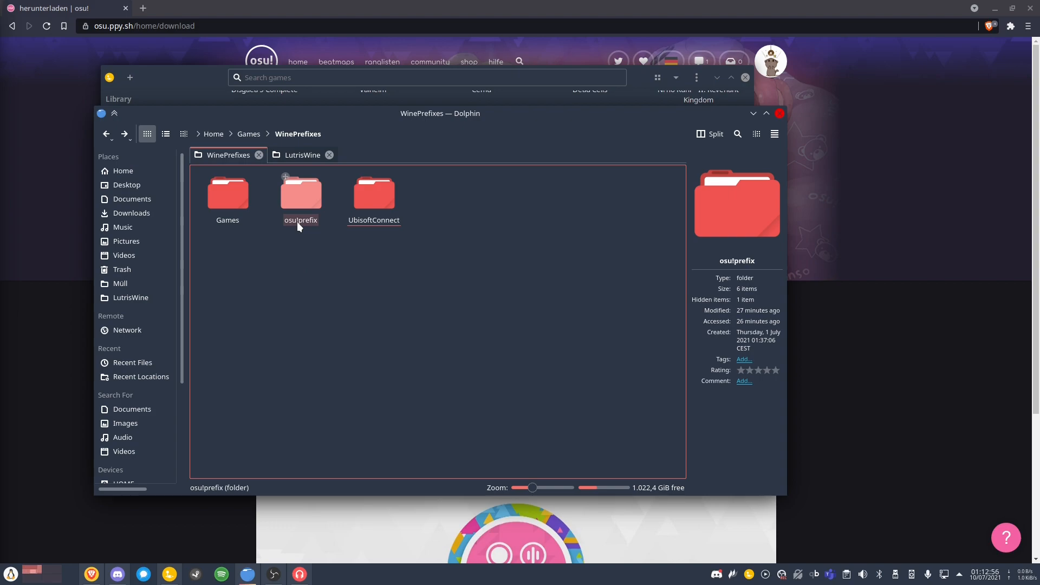
click(300, 199)
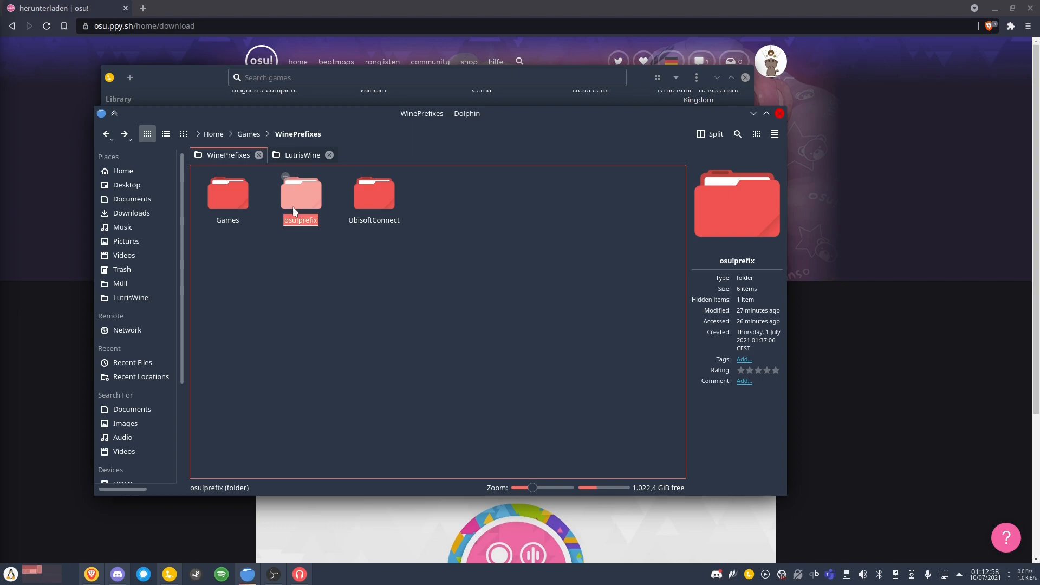
double_click(300, 195)
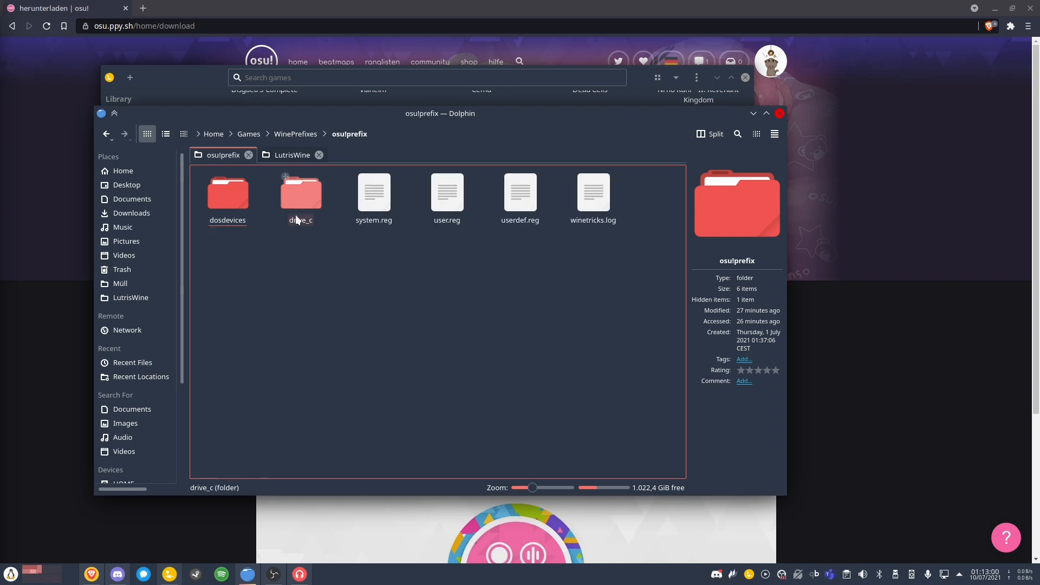
click(299, 195)
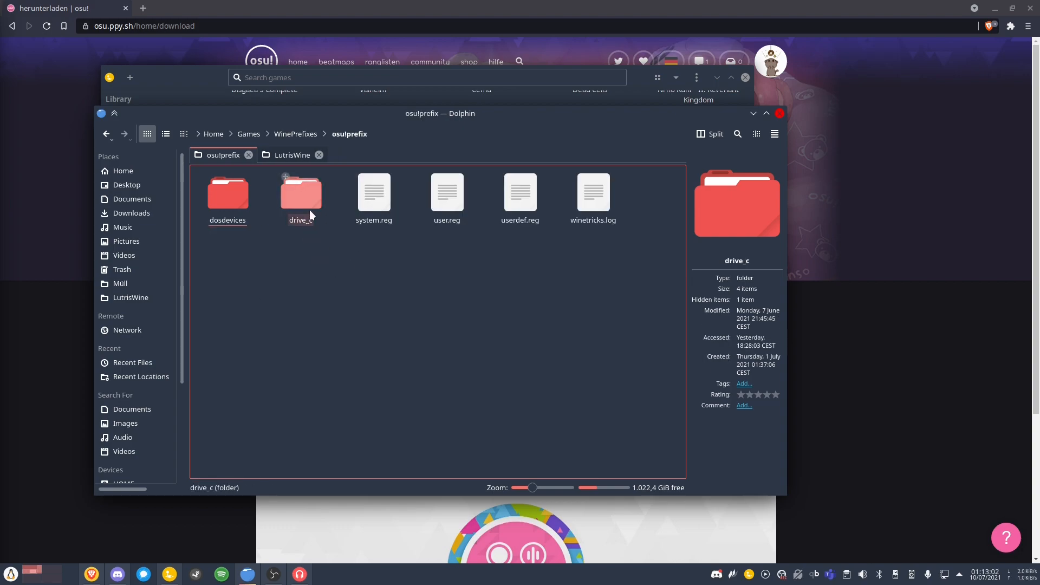
double_click(300, 193)
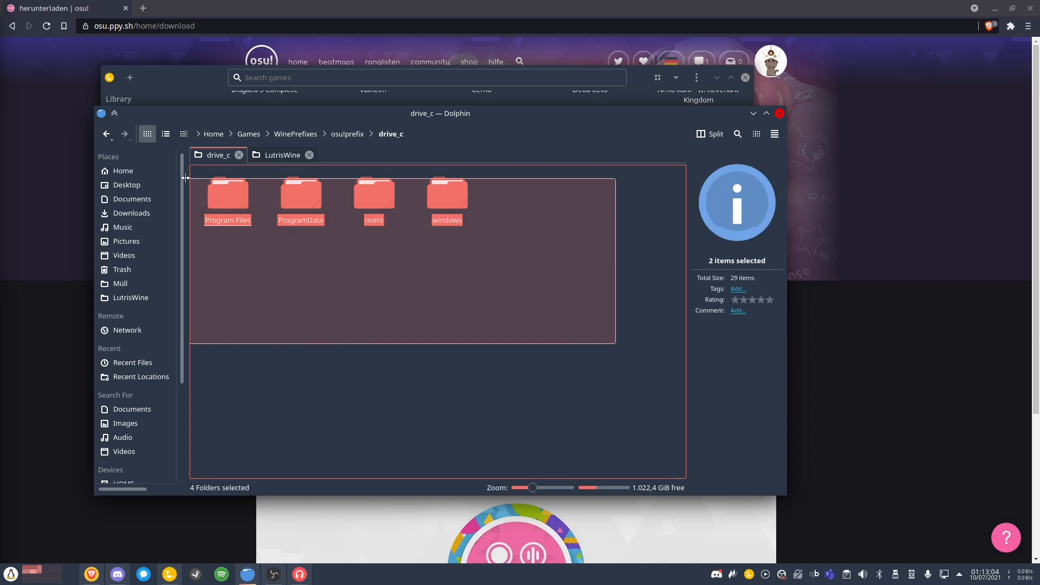
click(446, 199)
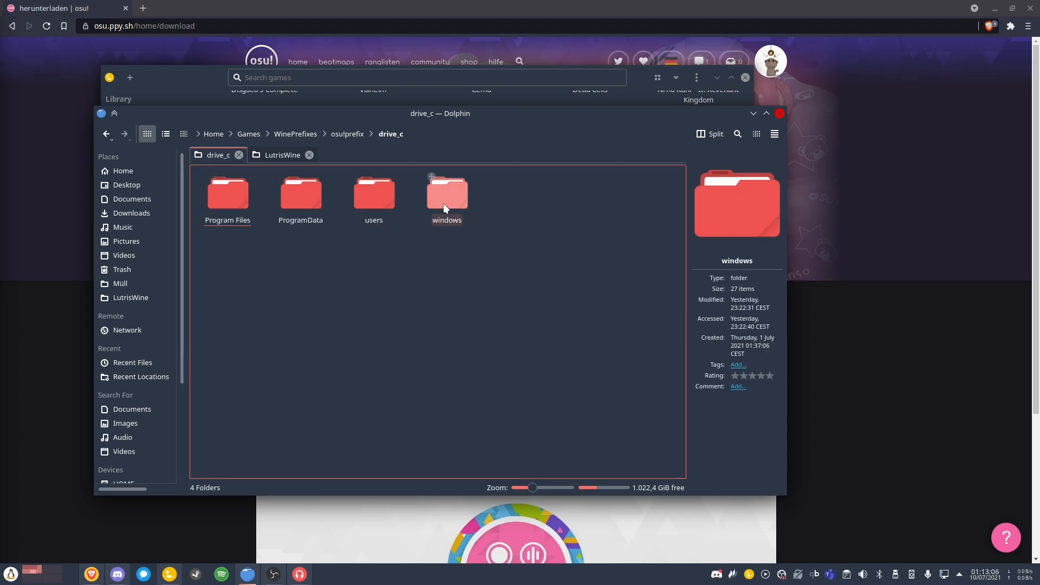
double_click(446, 192)
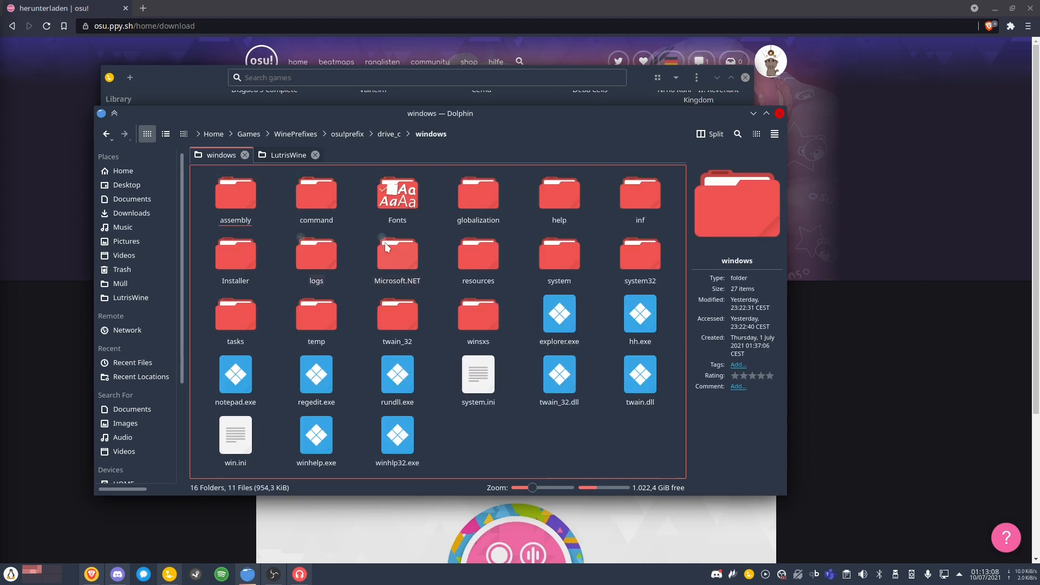
click(107, 135)
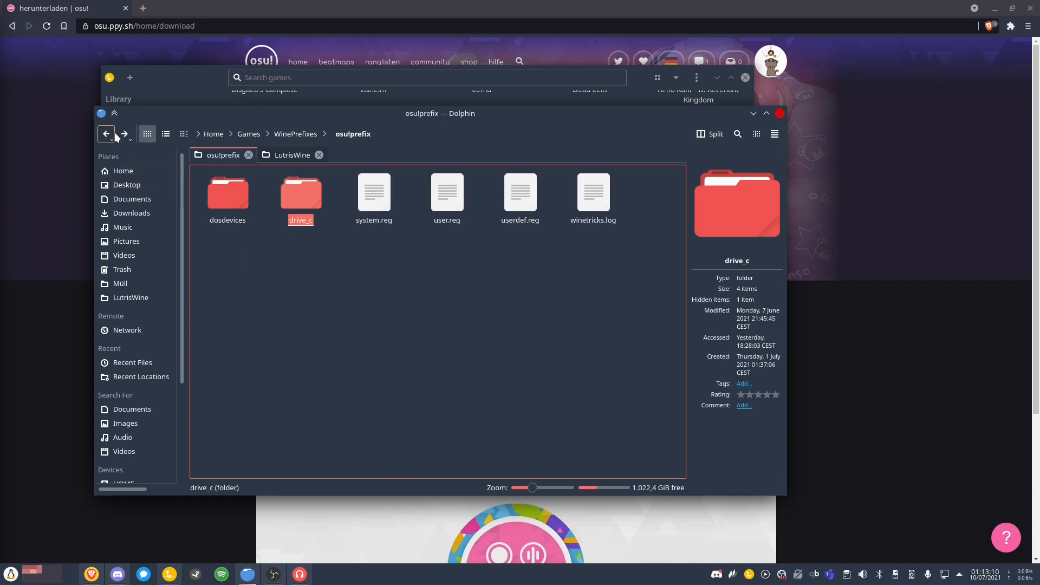
click(106, 134)
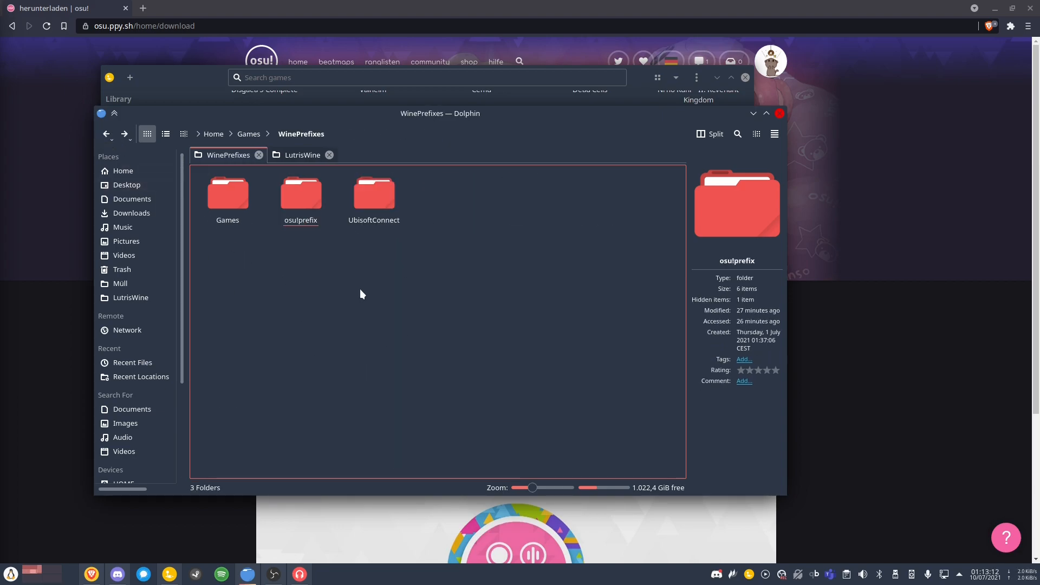
mouse_move(280, 290)
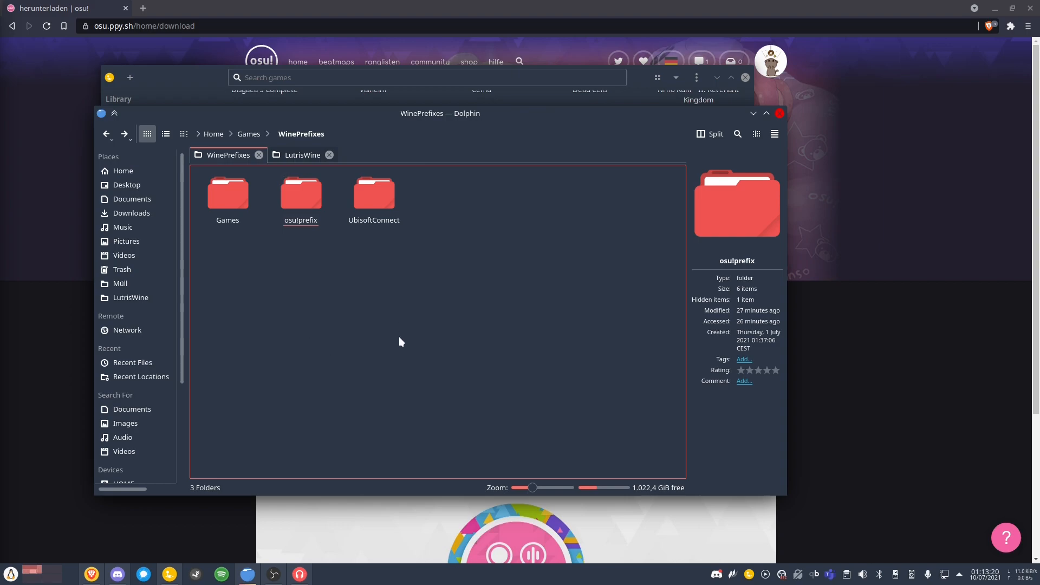
mouse_move(387, 383)
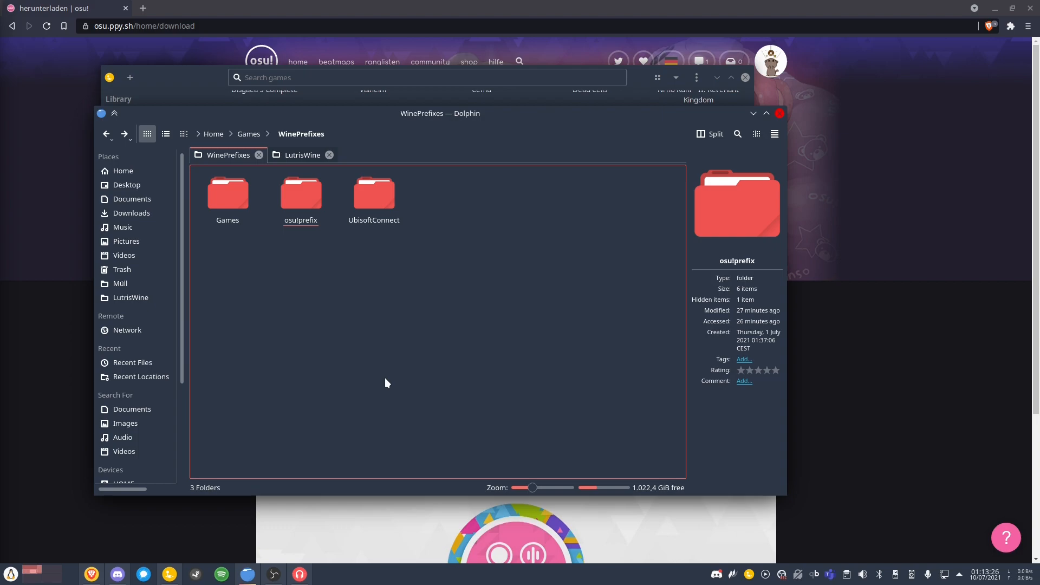
mouse_move(371, 332)
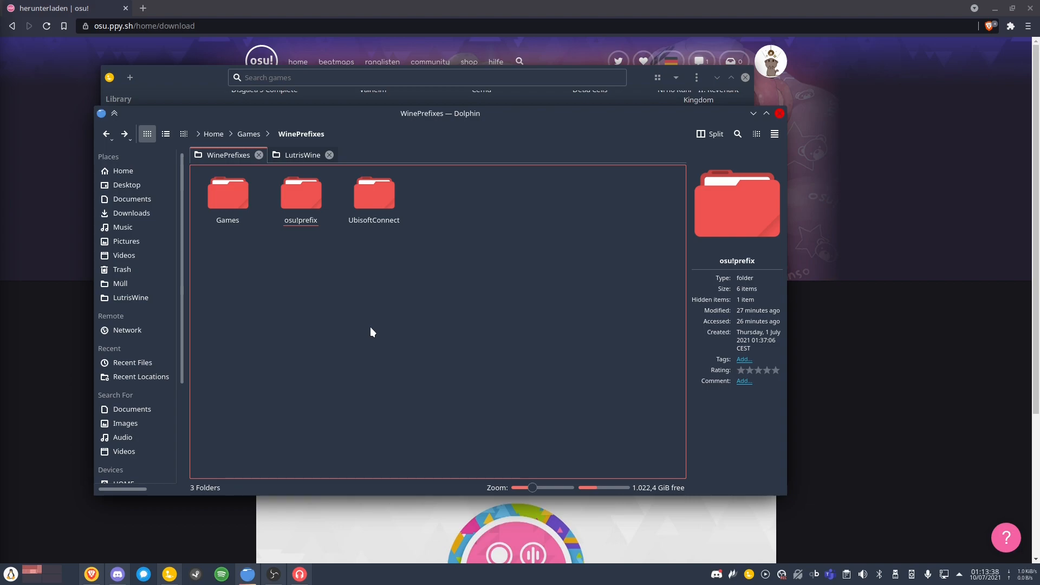
mouse_move(372, 316)
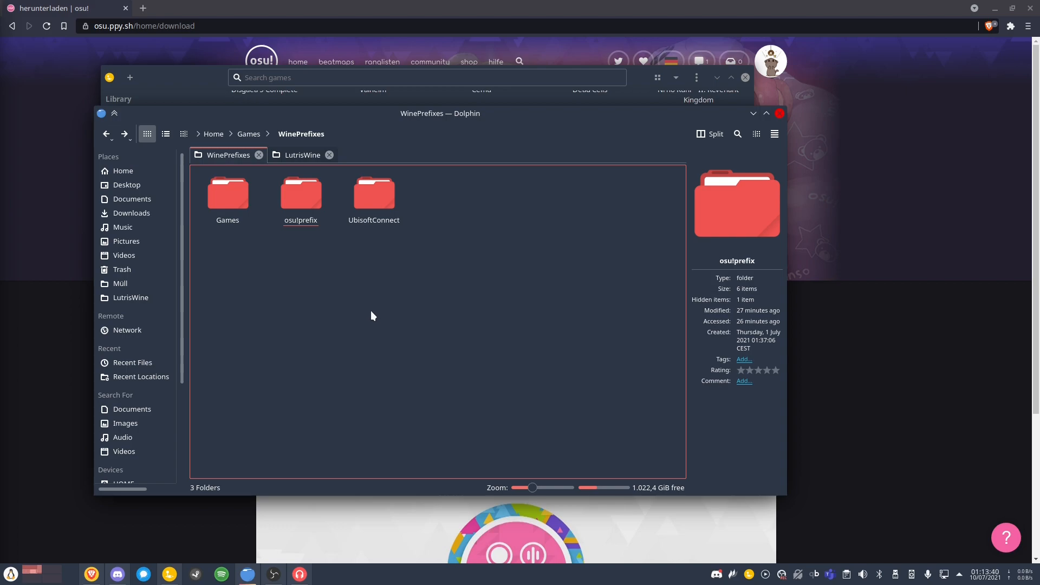
Create a new folder named 'osu' inside the WinePrefixes folder.
right_click(372, 316)
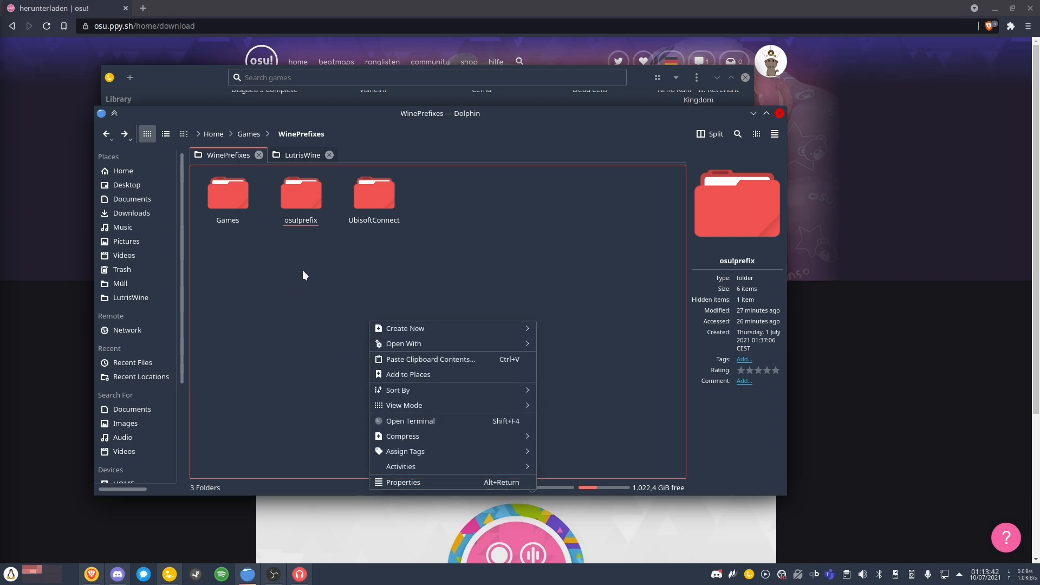
click(299, 196)
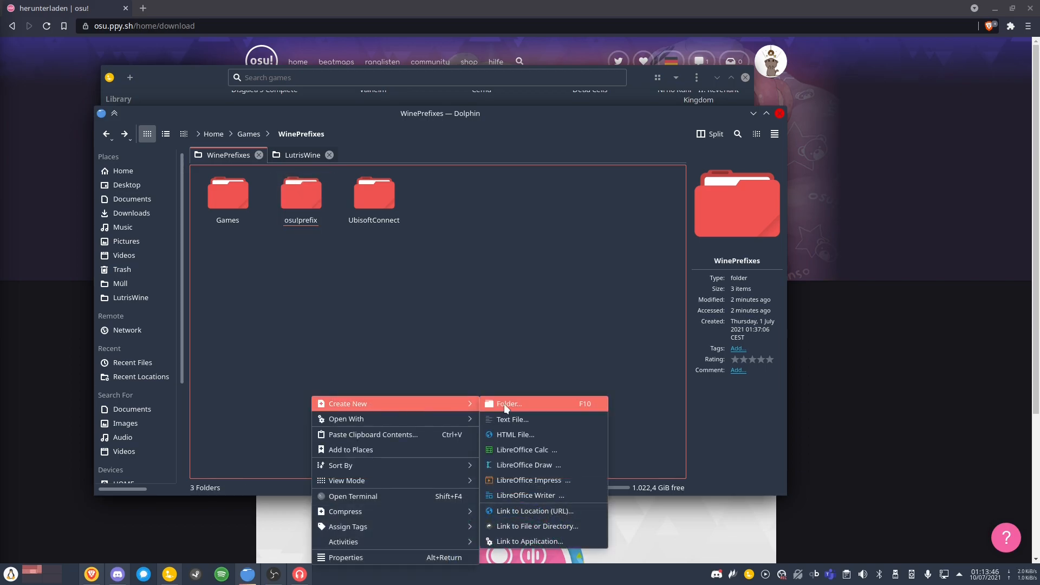
click(508, 403)
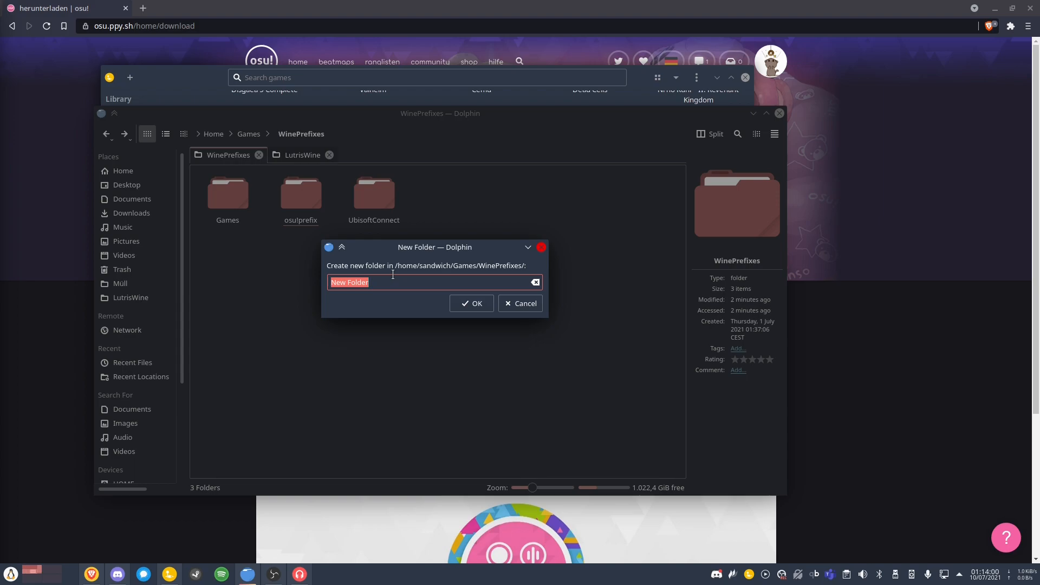
text(osu)
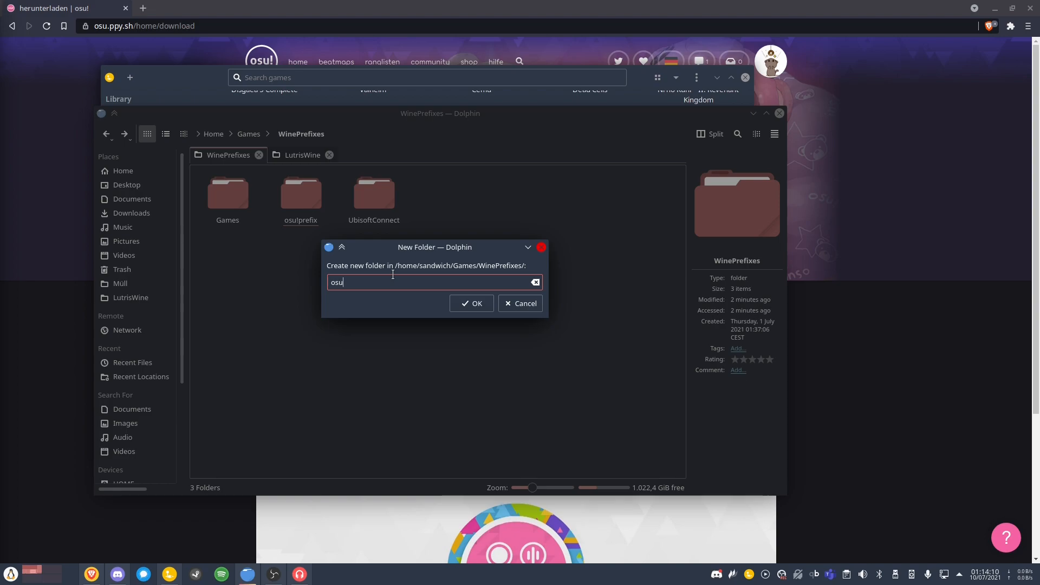
click(470, 303)
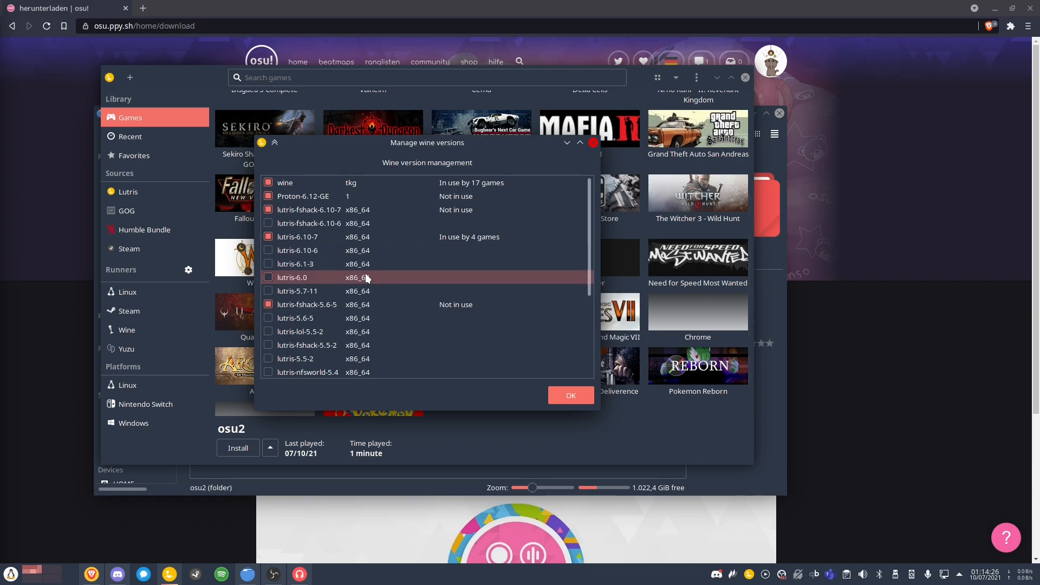
mouse_move(298, 309)
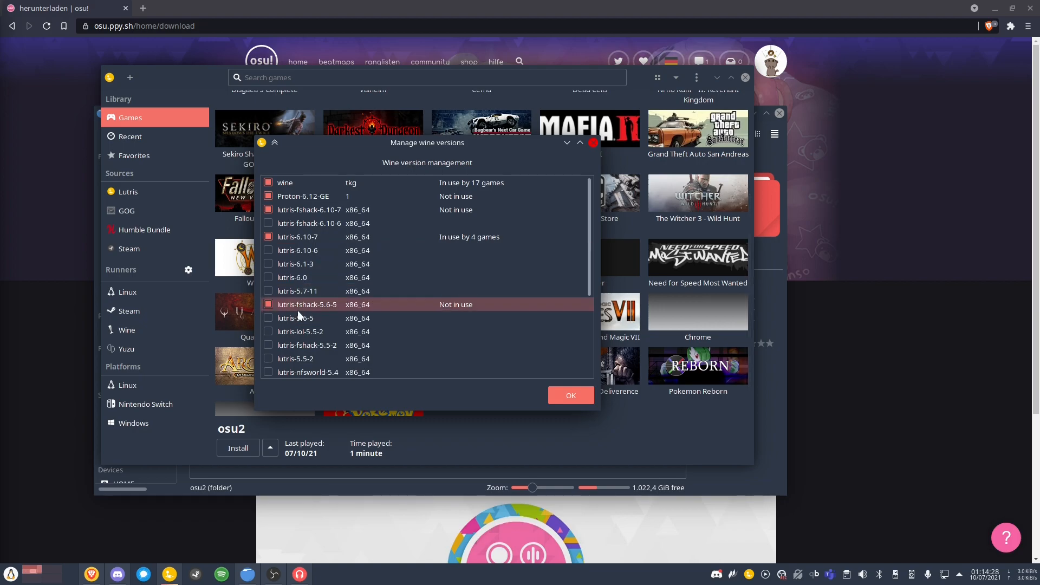
mouse_move(325, 313)
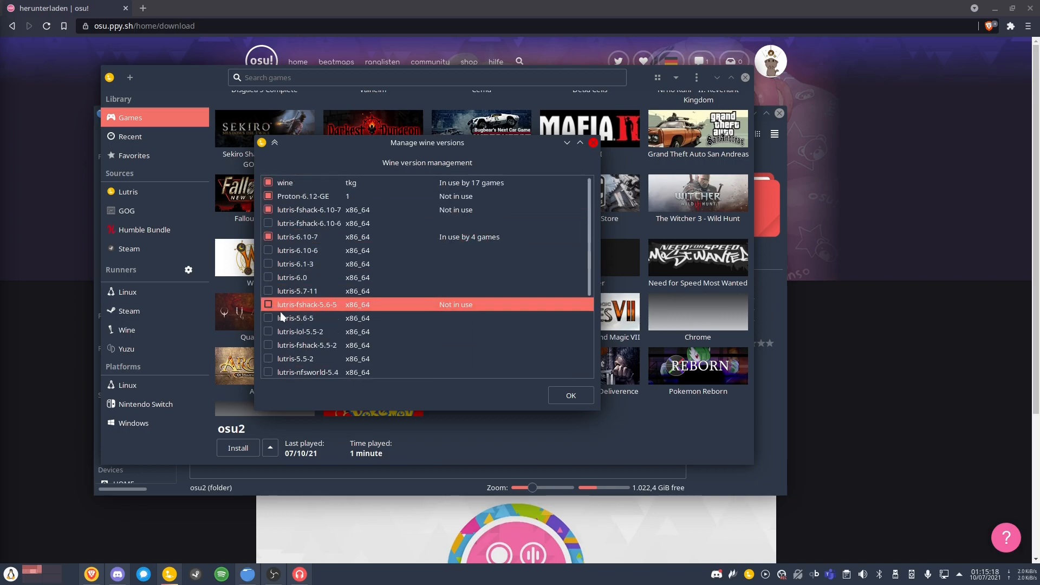
Close Lutris's Wine version manager with OK after reviewing installed builds.
click(569, 395)
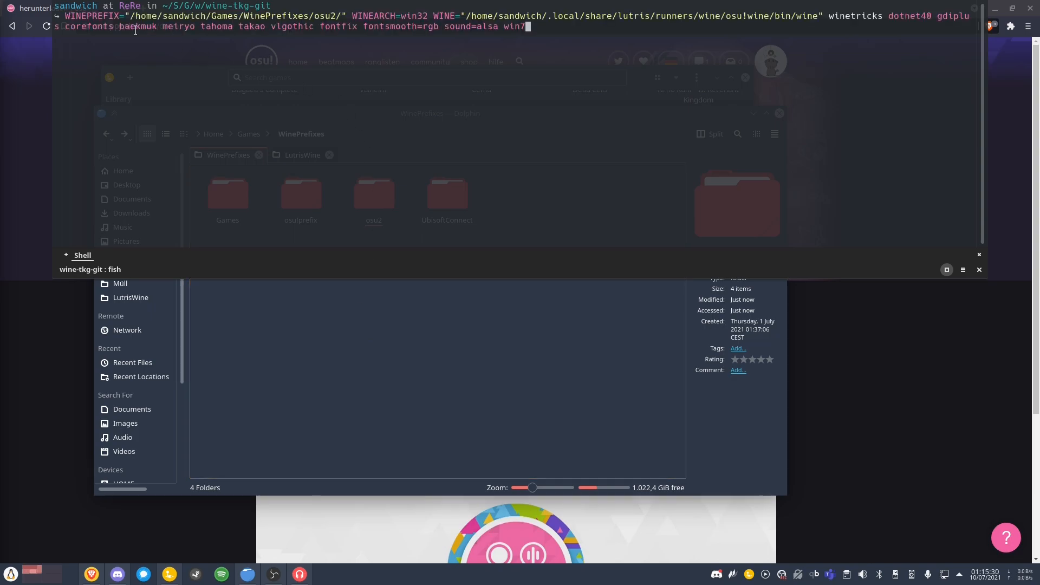
mouse_move(333, 109)
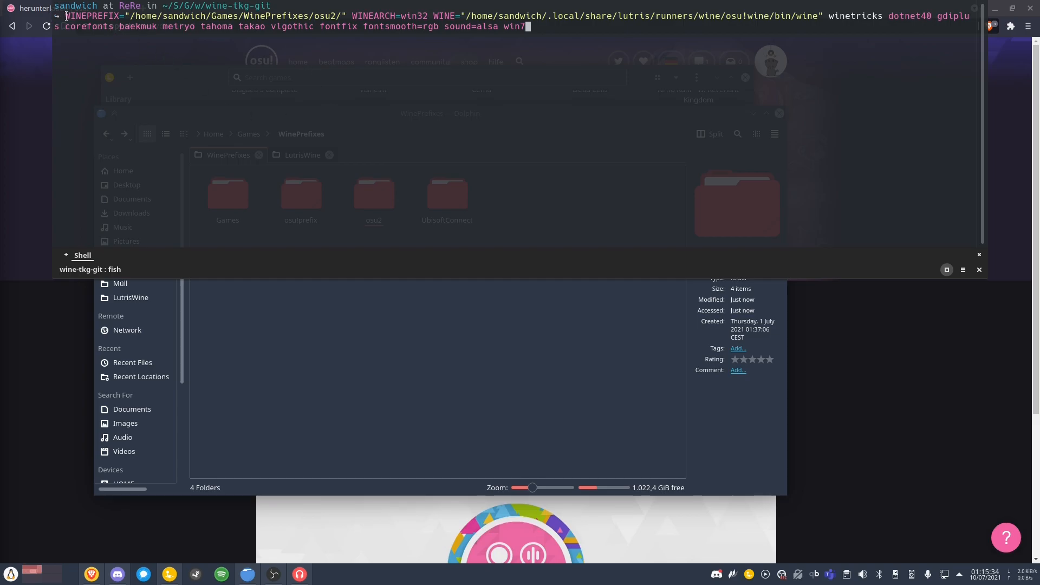
Check the WINEPREFIX path against the osu2 folder and select the WINE variable.
drag(63, 16, 342, 15)
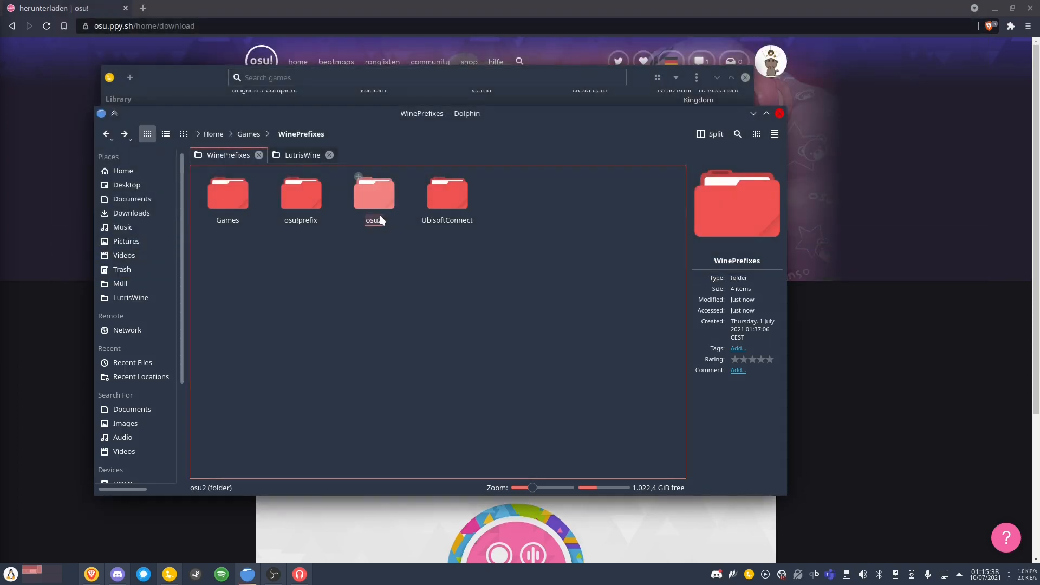
click(373, 219)
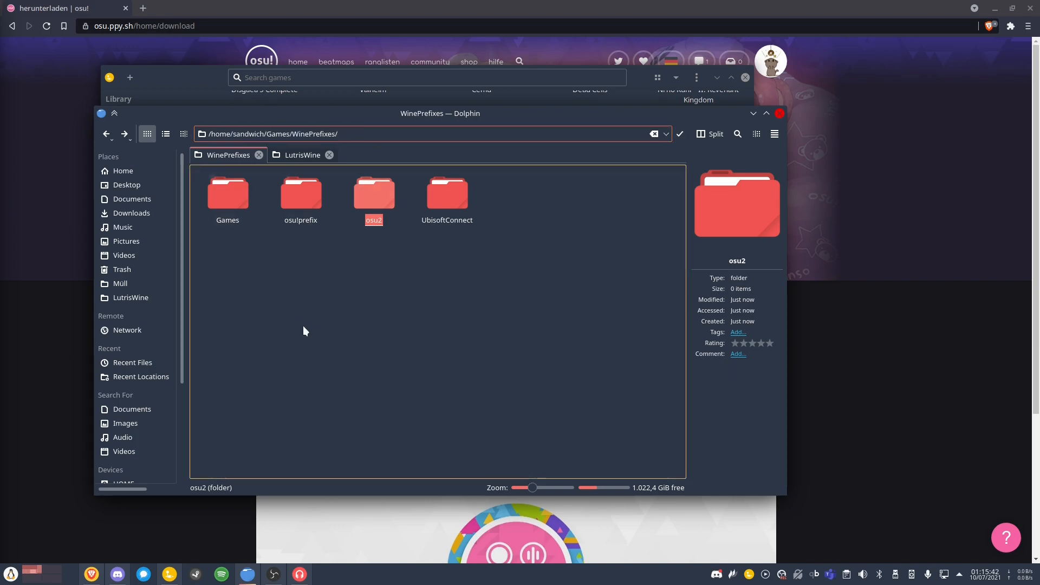
click(314, 291)
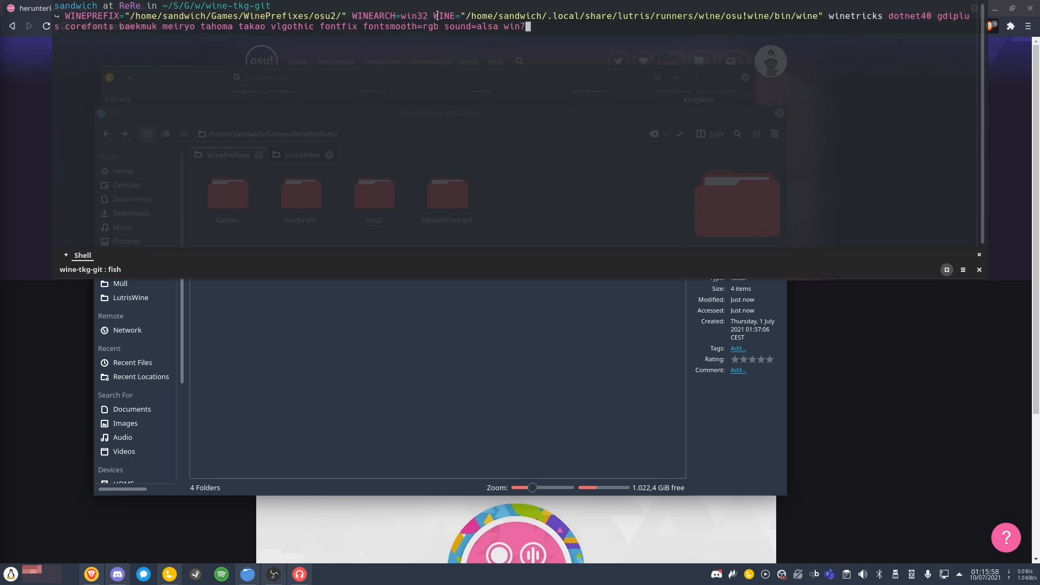
double_click(444, 16)
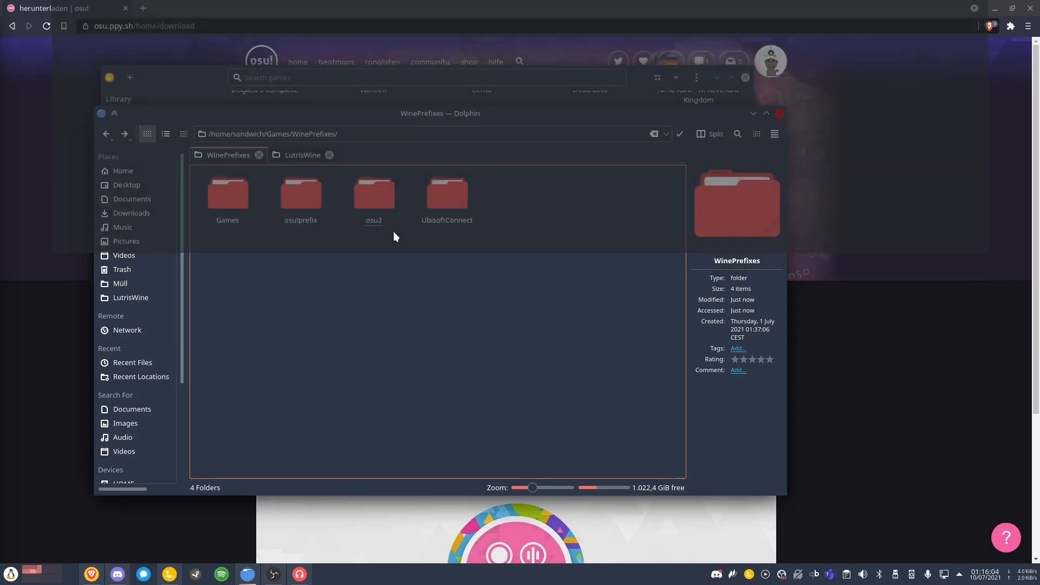
Switch Dolphin to the LutrisWine tab showing the osu!wine build.
click(302, 154)
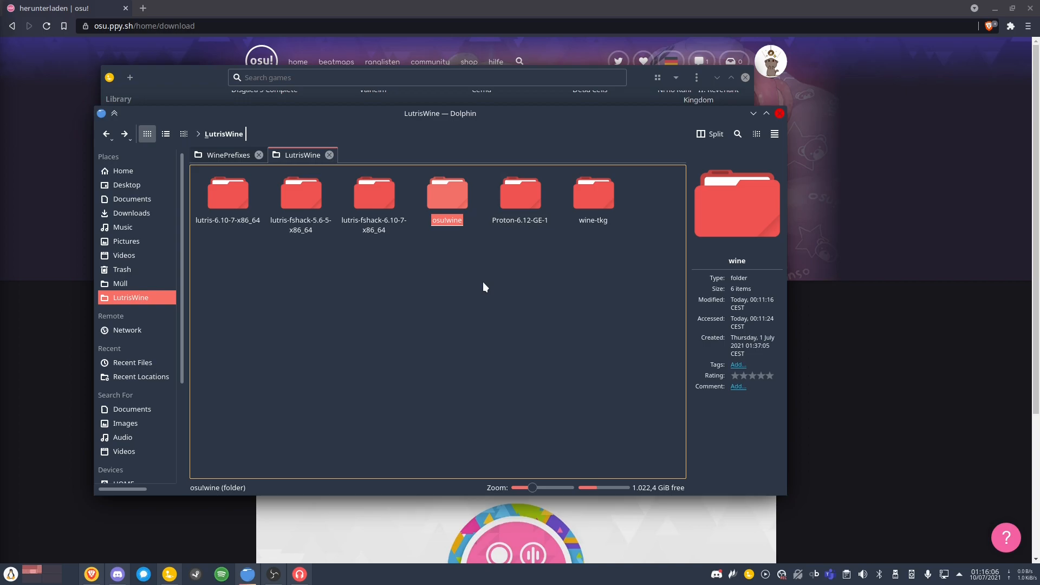
click(411, 285)
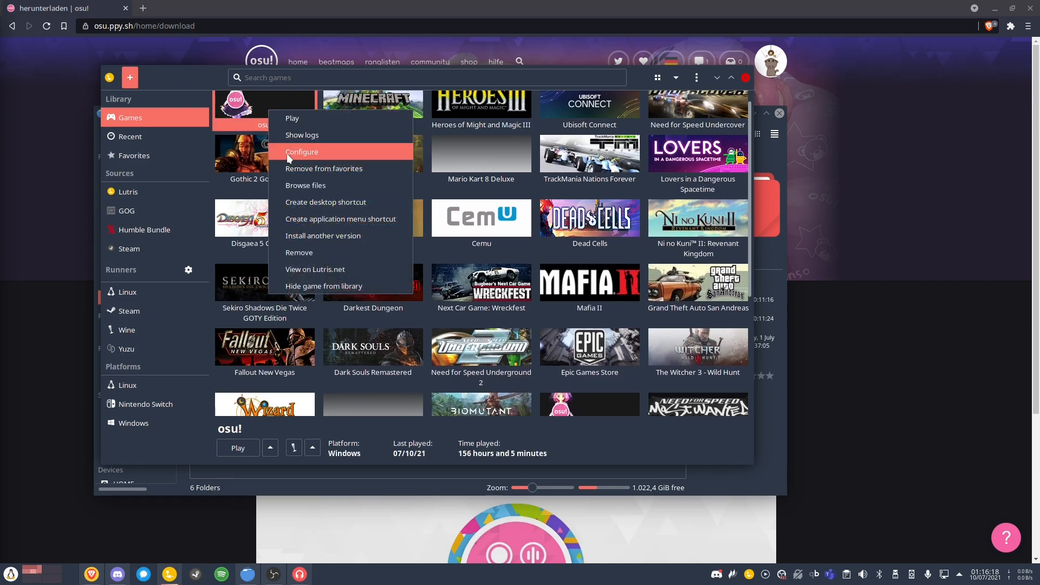
Open the osu! game's configuration to confirm osu!wine is an offered Wine version.
click(301, 151)
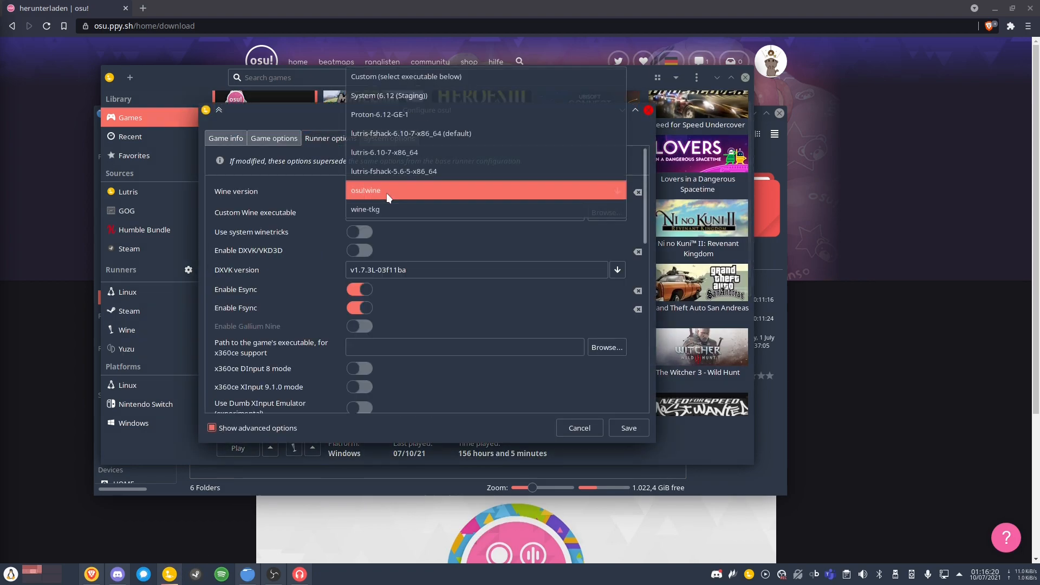
mouse_move(395, 151)
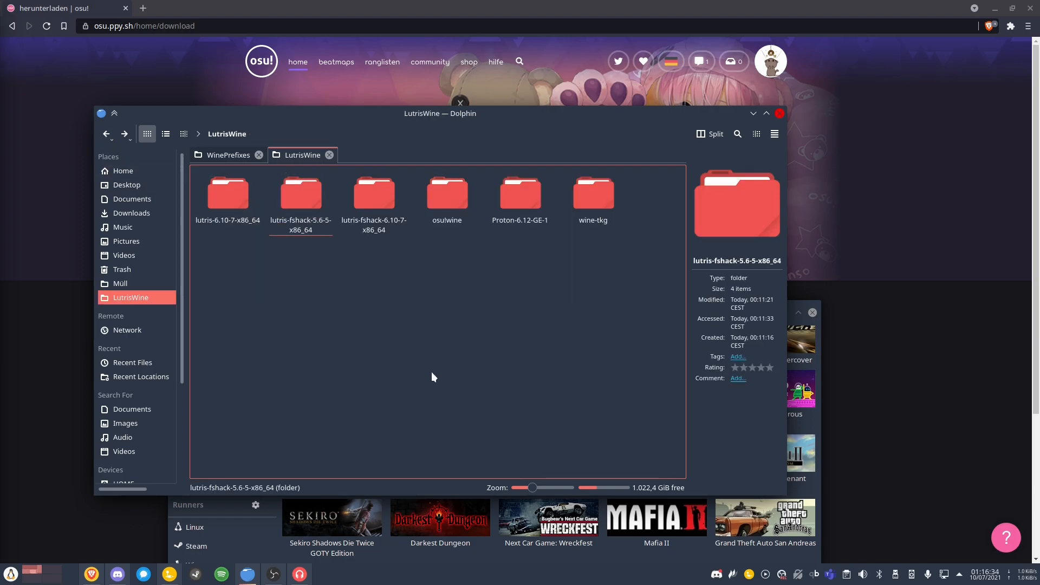
Browse into the osu!wine build folder, then go back to LutrisWine.
click(446, 194)
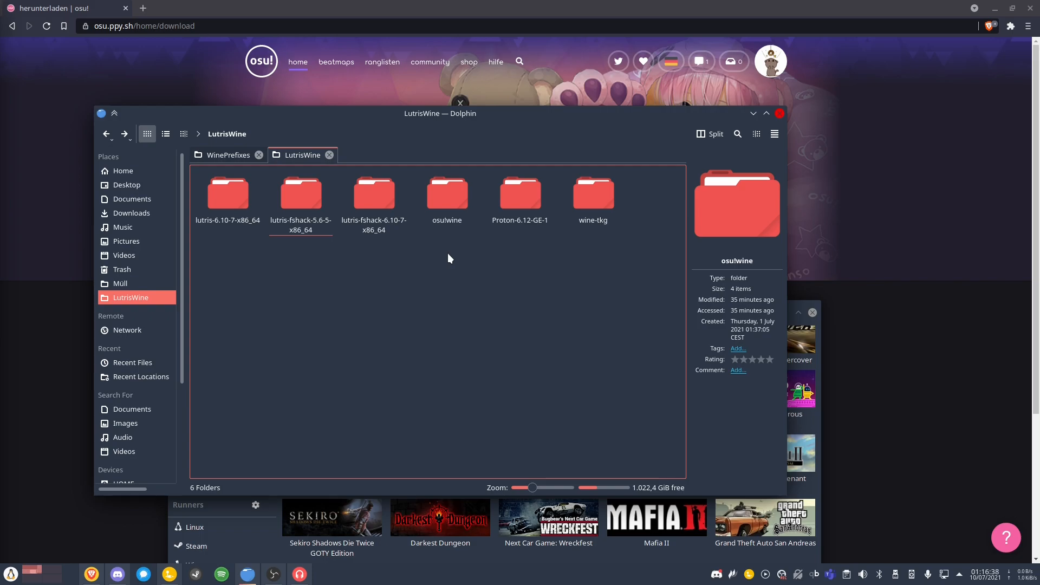
mouse_move(465, 232)
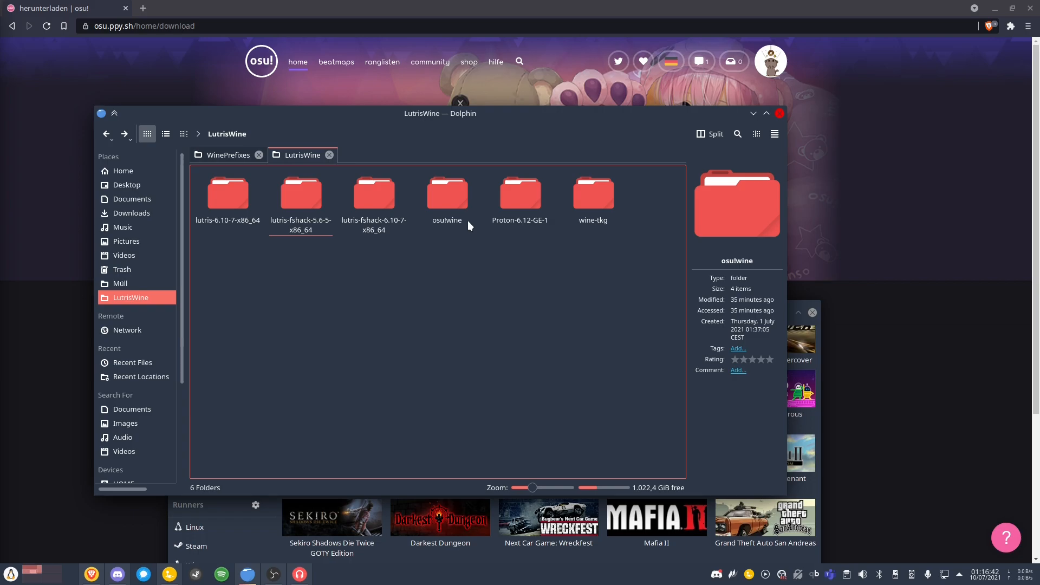
mouse_move(473, 257)
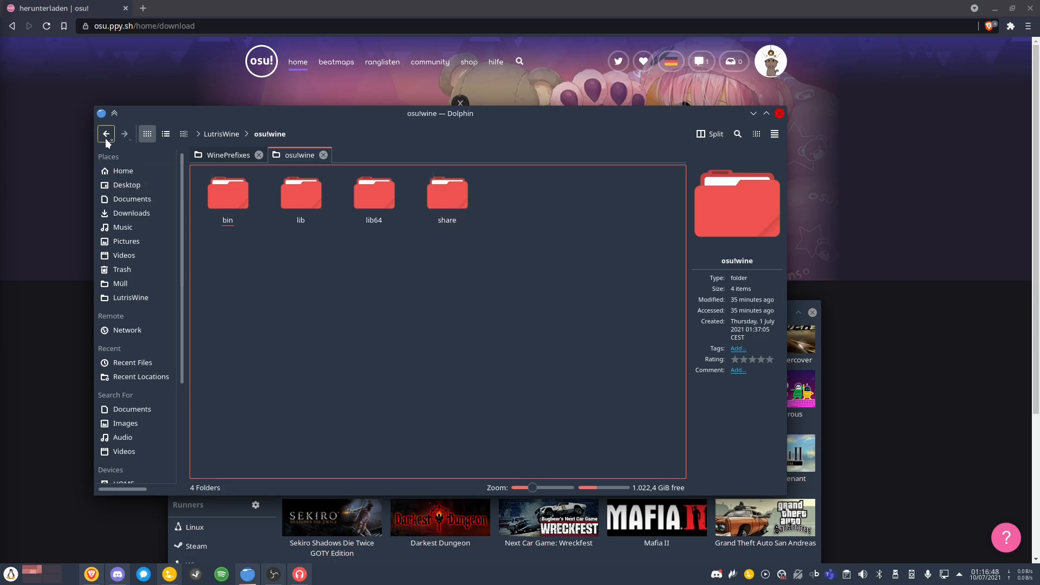
click(106, 134)
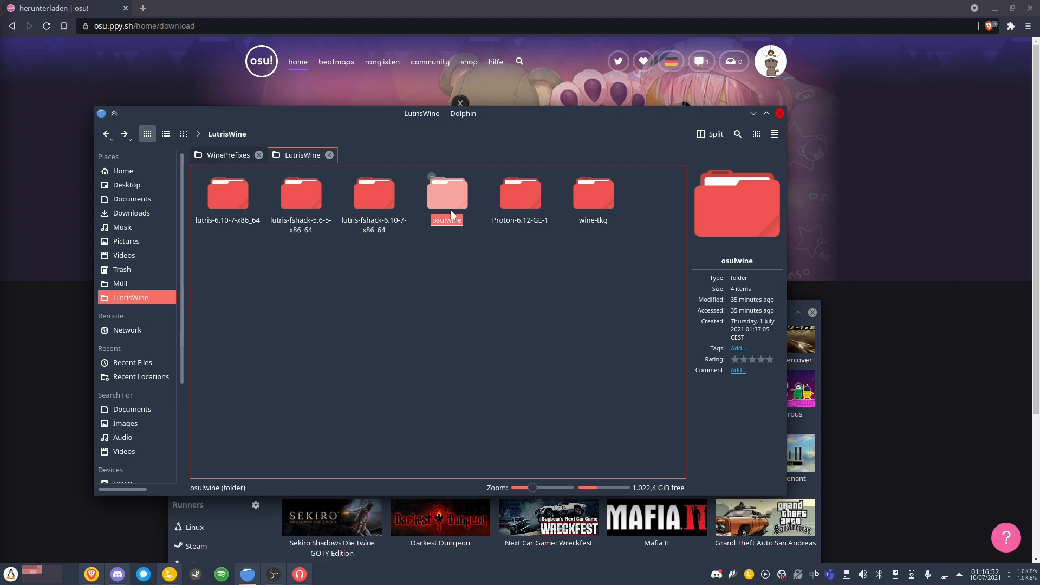
mouse_move(300, 194)
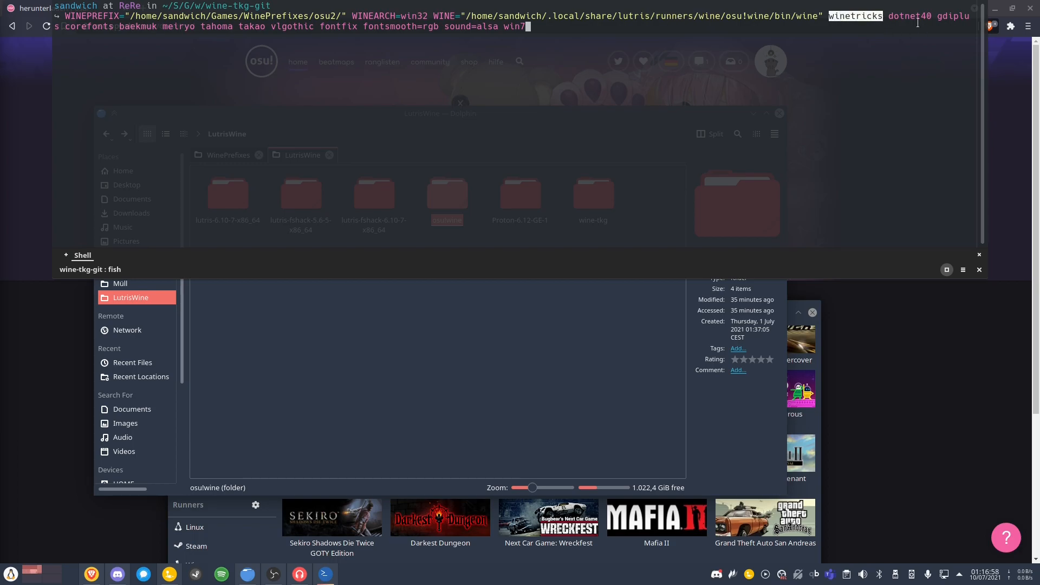
Review the font verbs, add 'alsa' to the winetricks command, and run it.
double_click(910, 15)
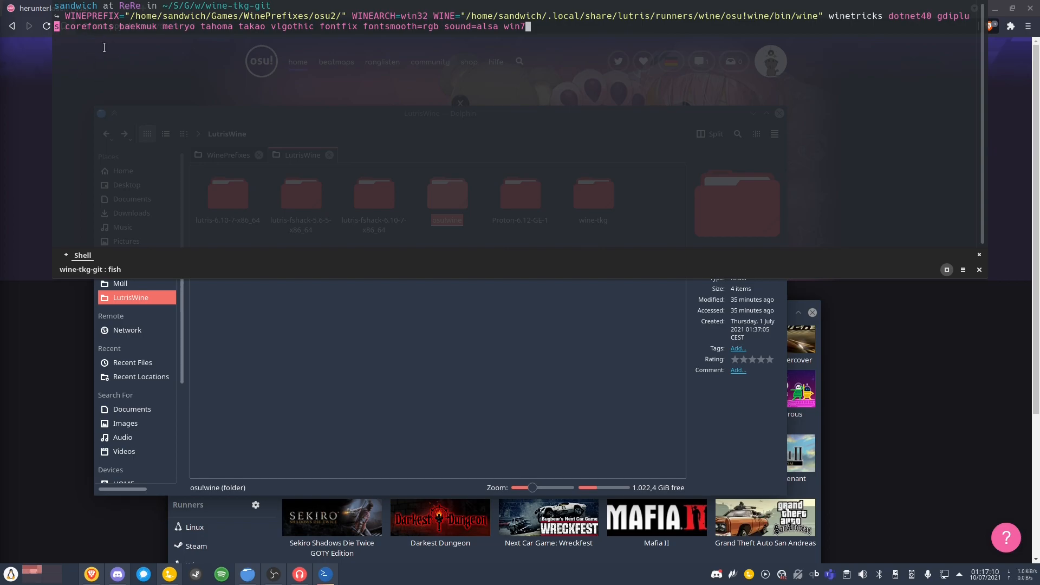
drag(69, 26, 313, 26)
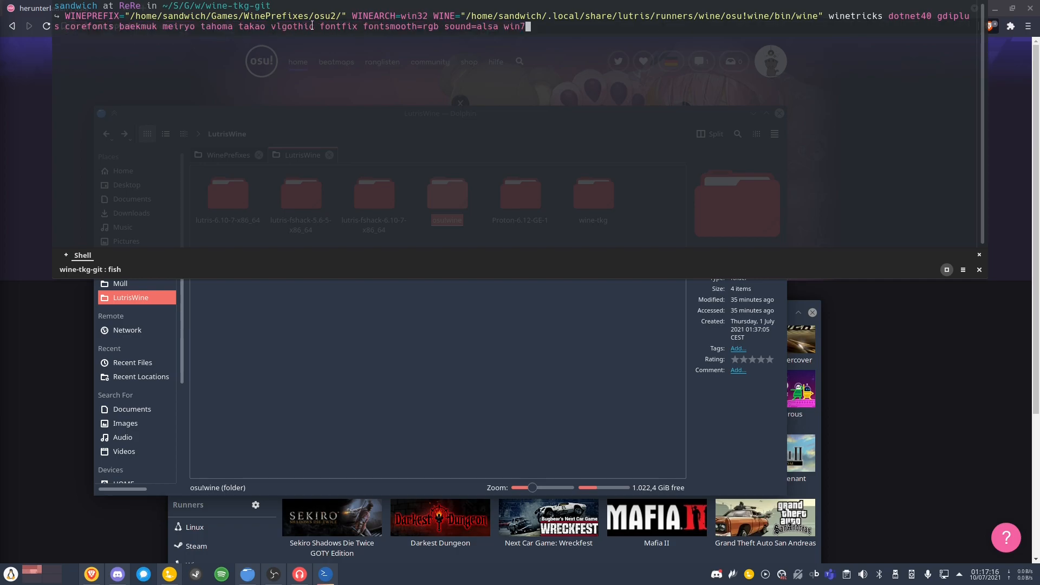
drag(159, 26, 316, 27)
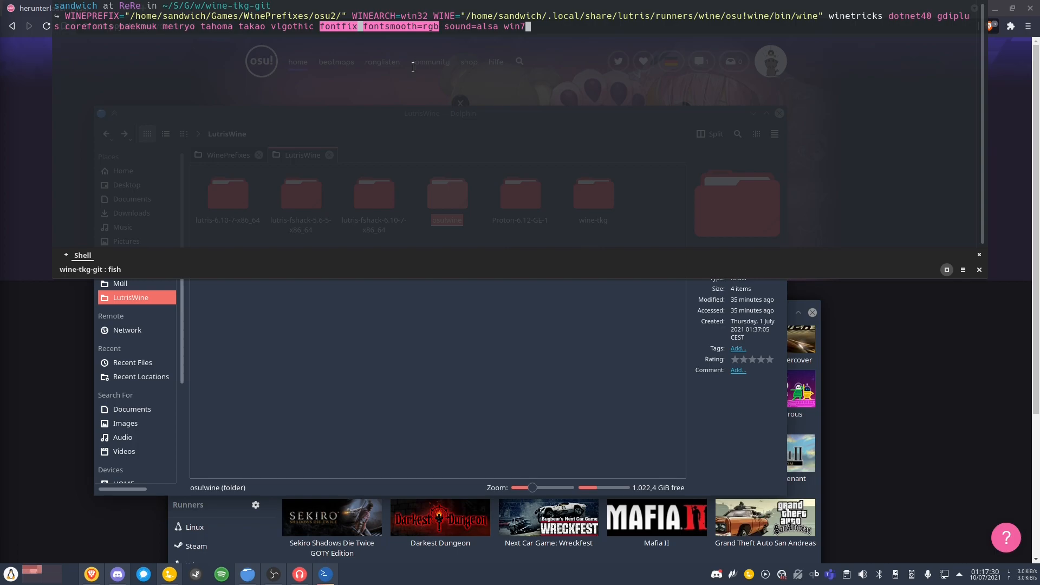
mouse_move(414, 72)
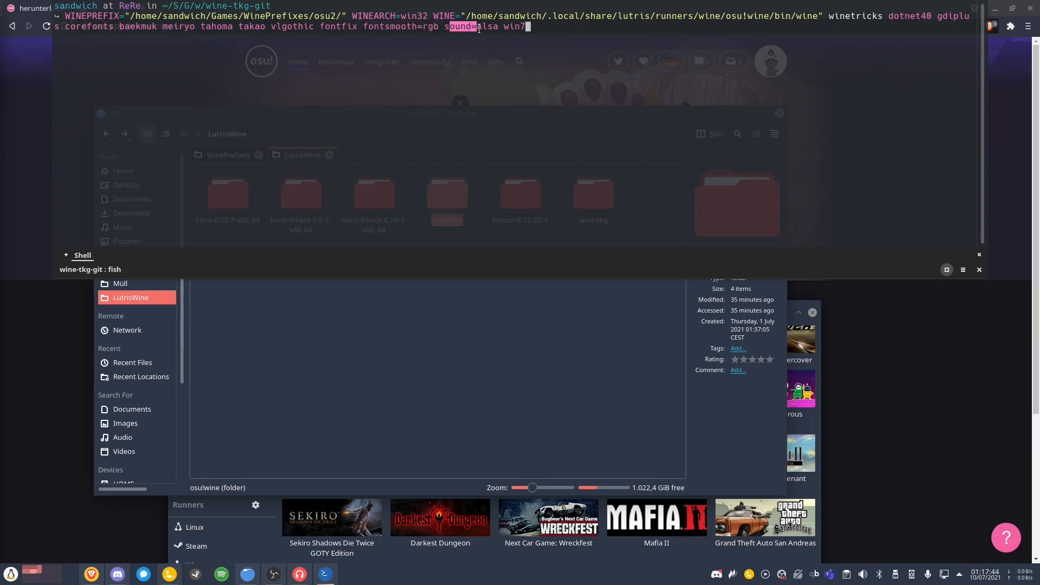
text(alsa)
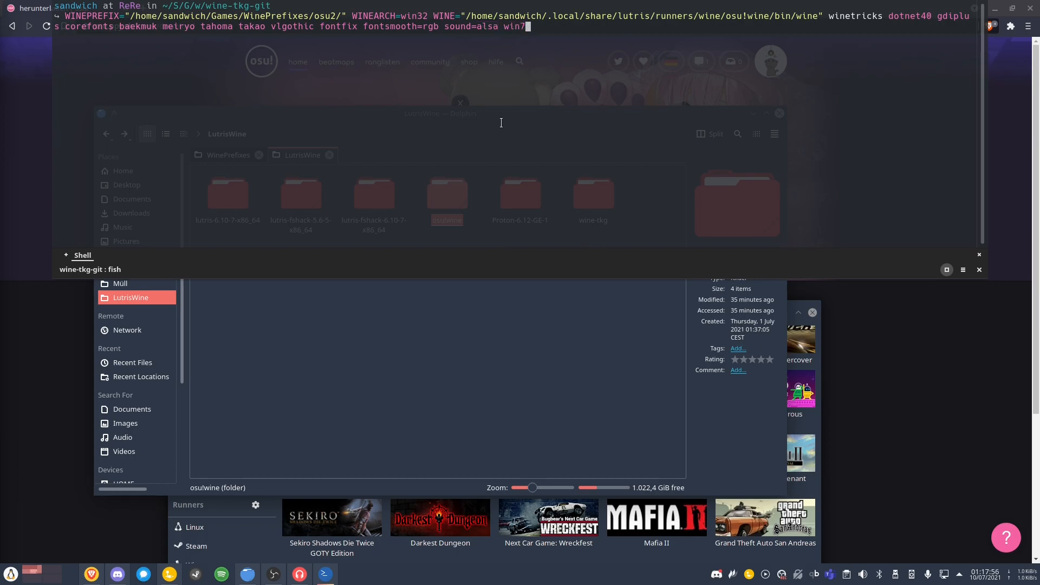
key(Return)
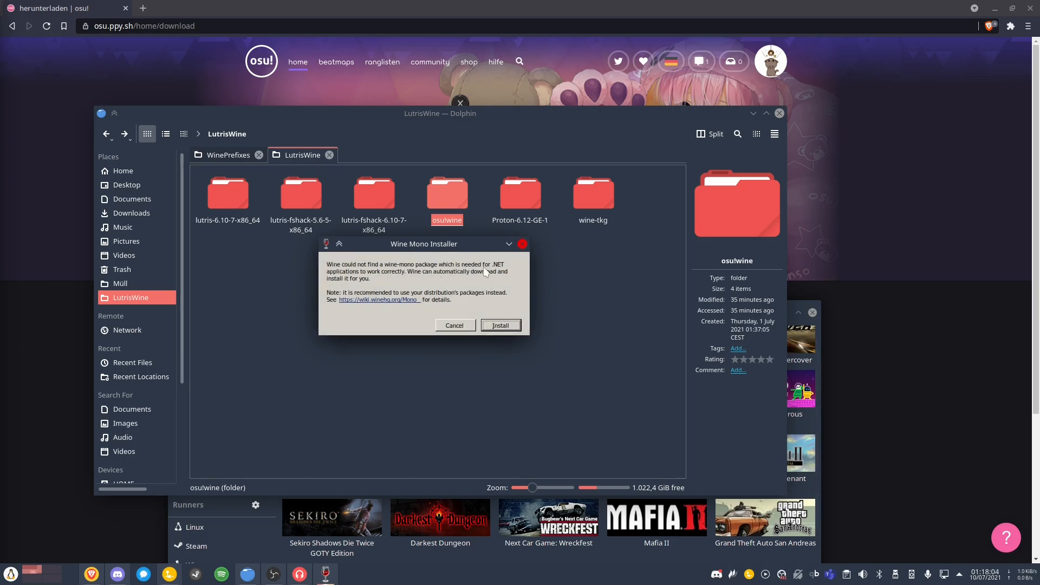
Dismiss the Wine Mono install prompt so winetricks can finish.
click(499, 325)
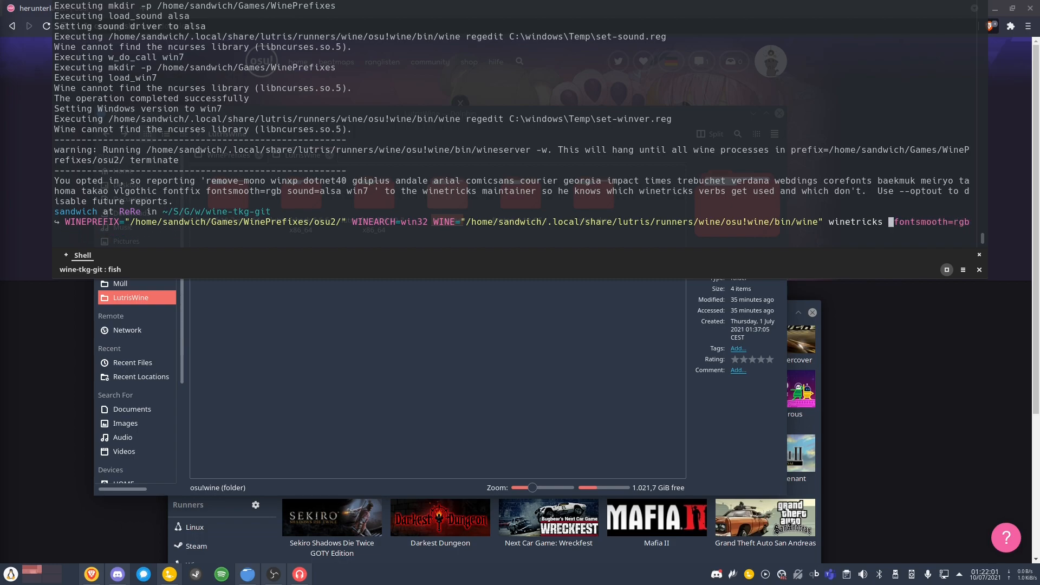
Type the 'cjf' and 'ko' font verbs into the new winetricks command.
text(cjf)
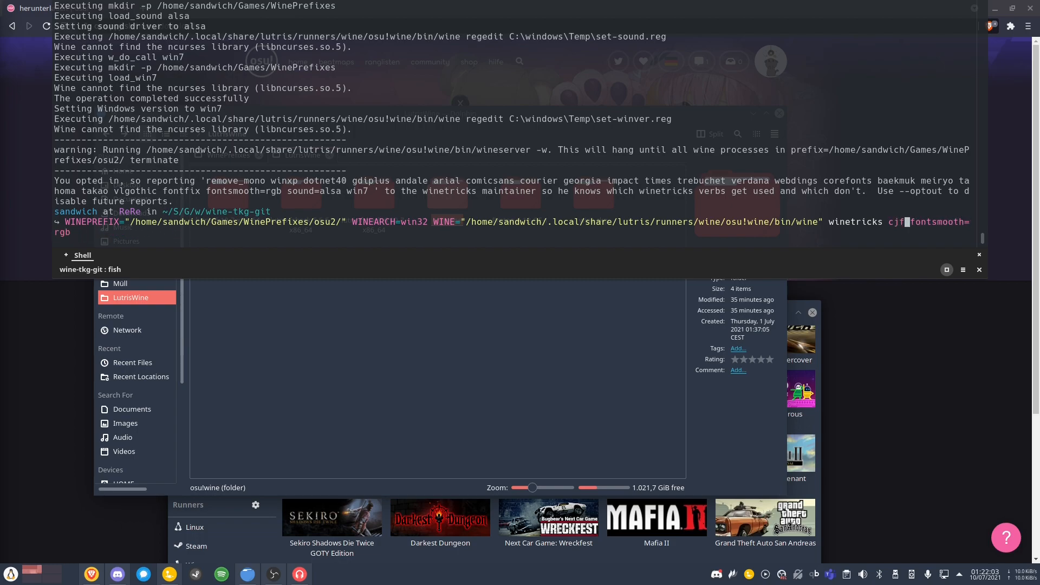
text(ko)
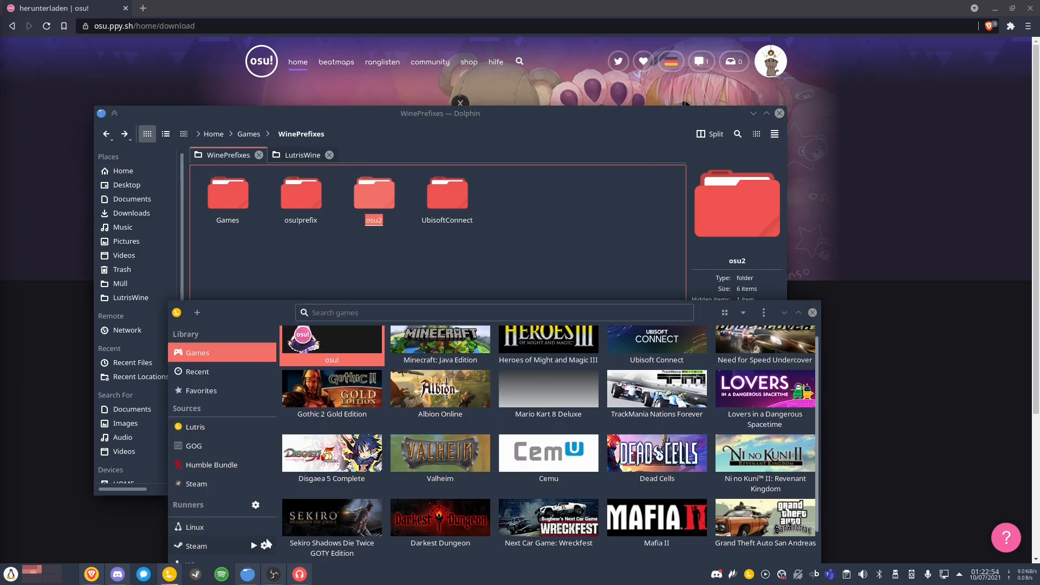
Add a new game named osu2 using the saved osu!install.exe as its executable.
click(197, 312)
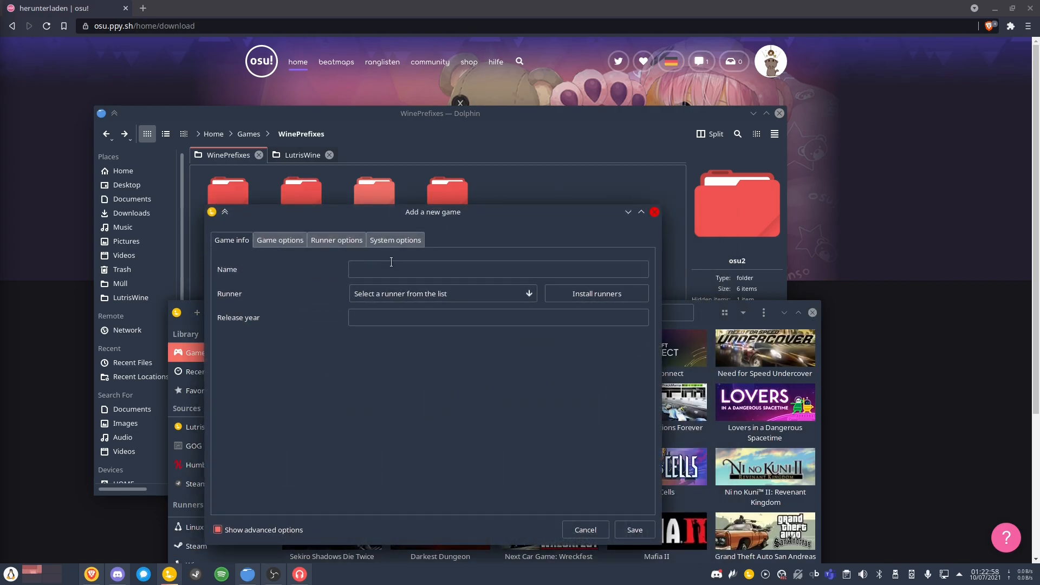
text(osu2)
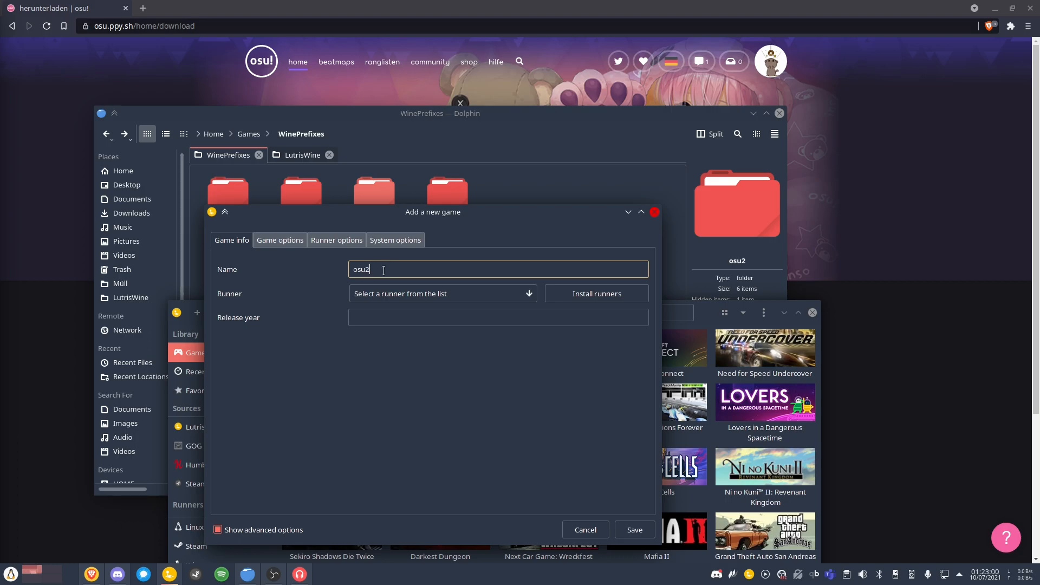
click(280, 239)
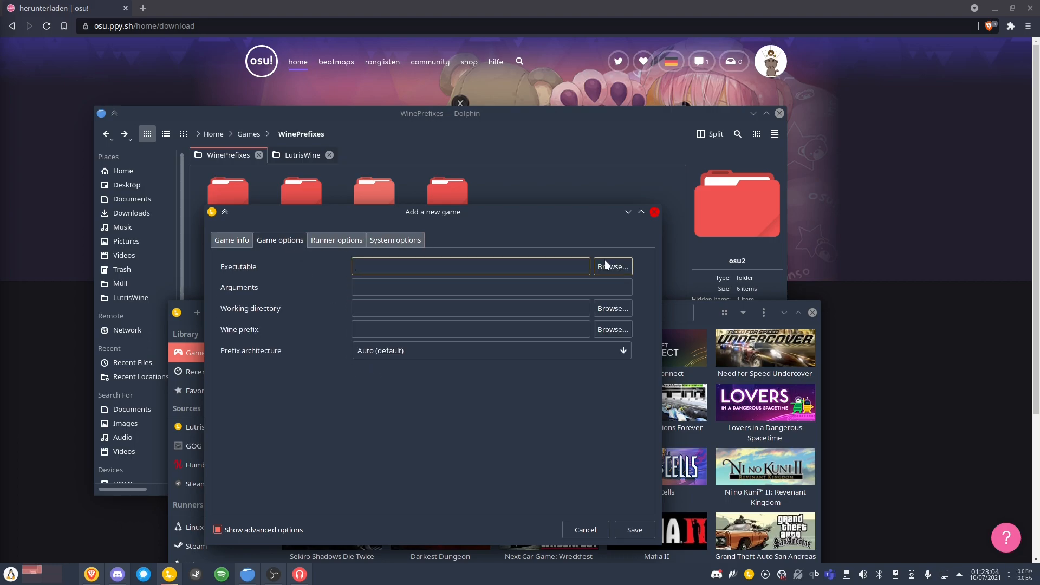
click(610, 266)
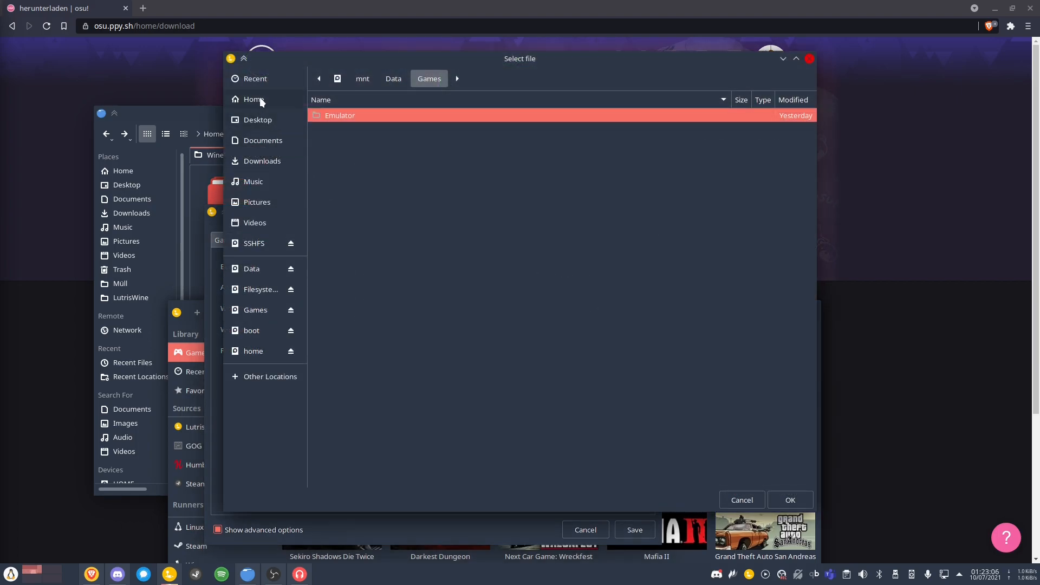
click(255, 98)
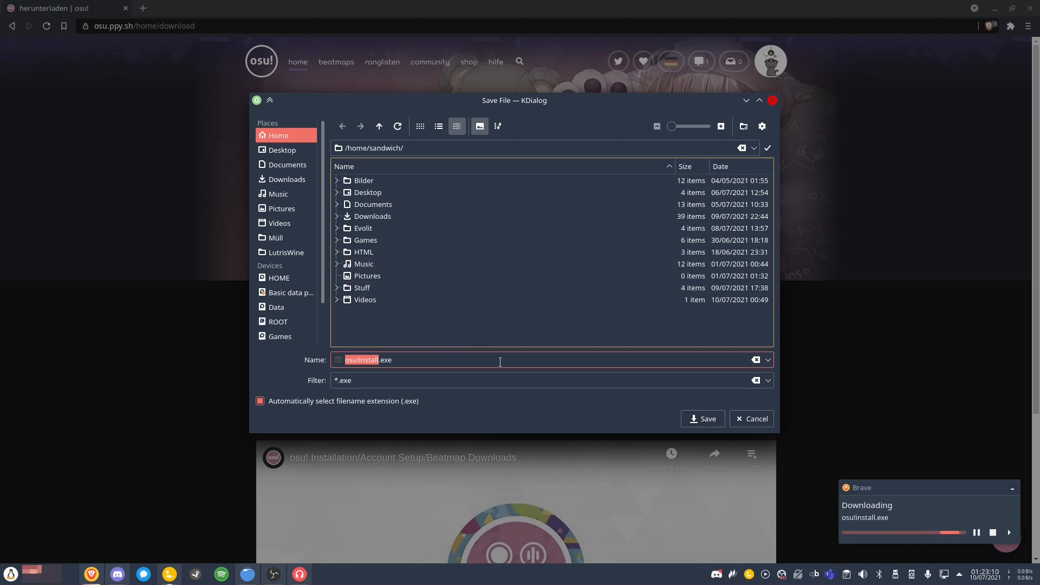
click(702, 419)
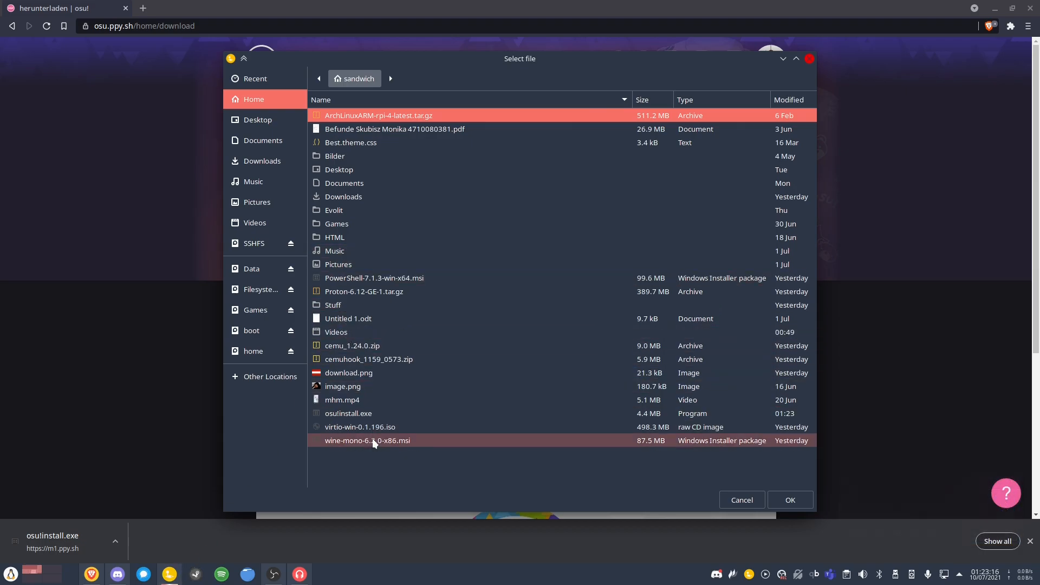
click(741, 499)
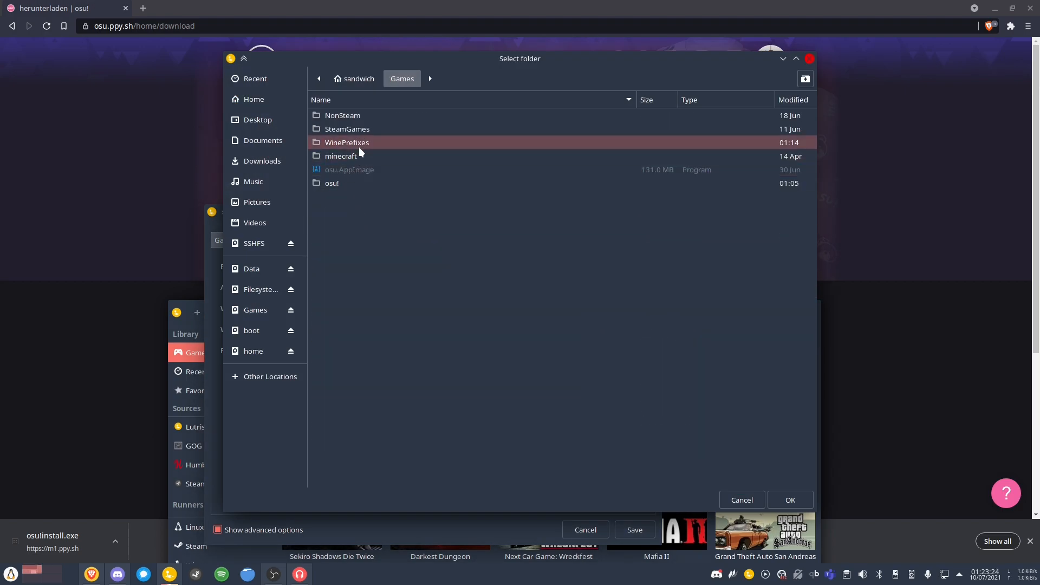
Set the game's Wine prefix to the Games/WinePrefixes/osu2 folder.
double_click(346, 142)
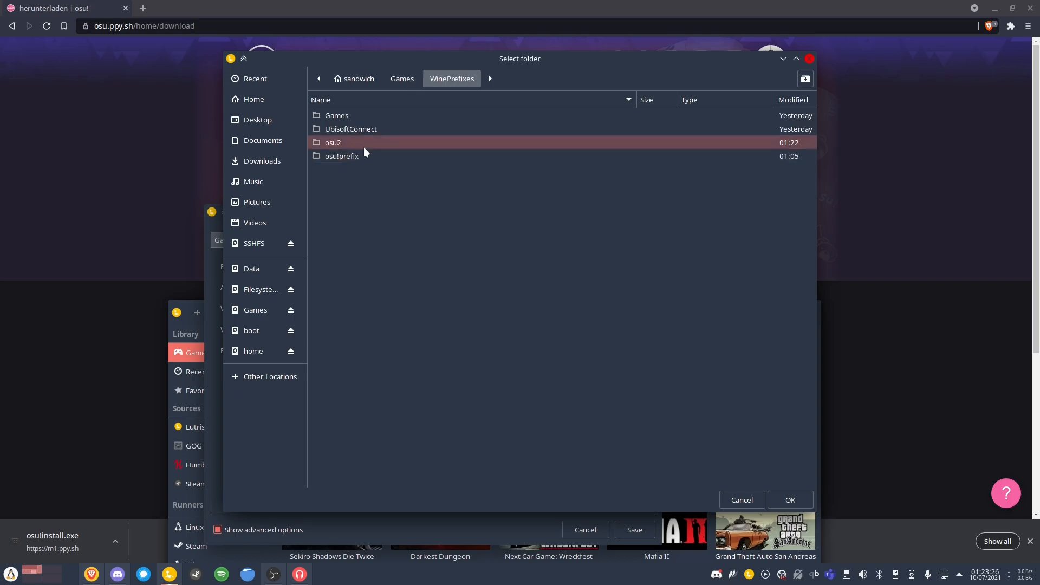
click(332, 142)
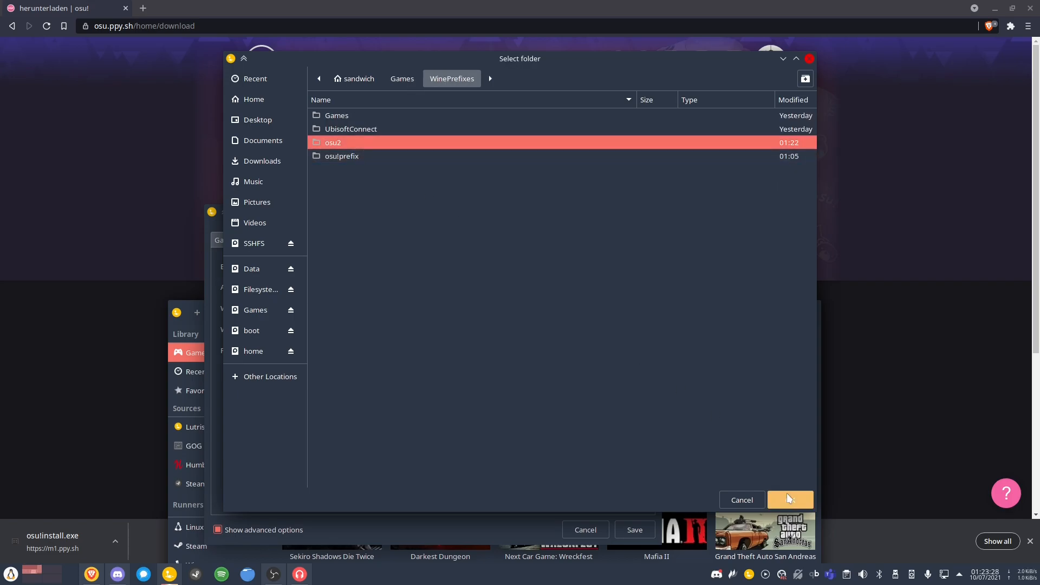
click(789, 499)
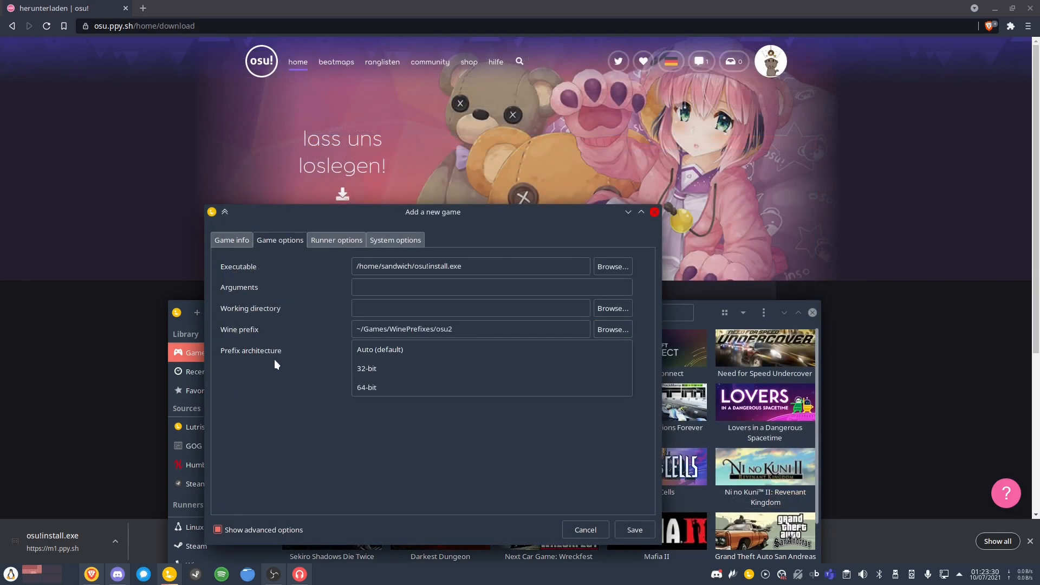
Set a 32-bit prefix, osu!wine as Wine version, ALSA audio, and save osu2.
click(366, 368)
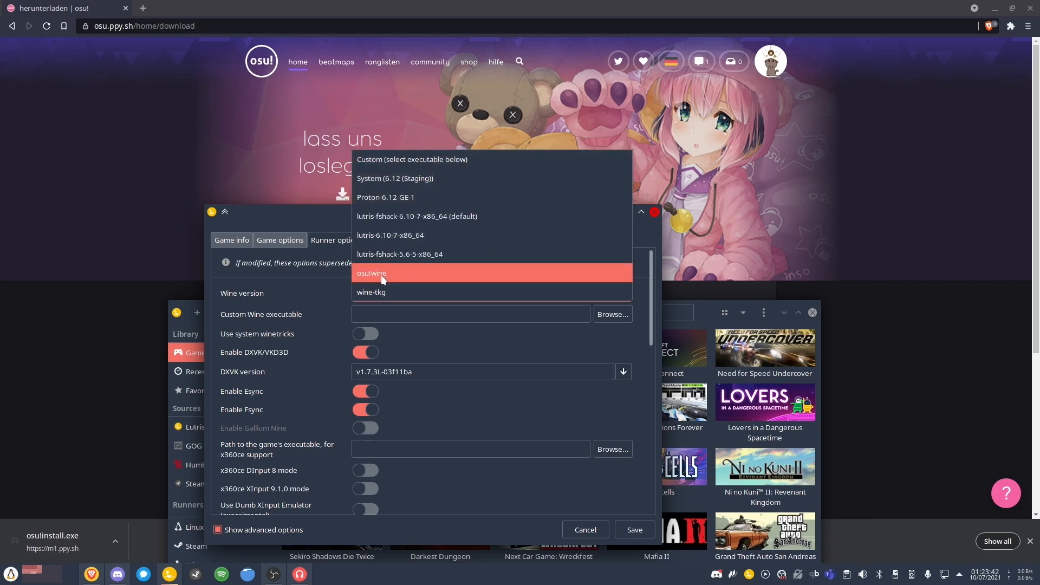
mouse_move(401, 280)
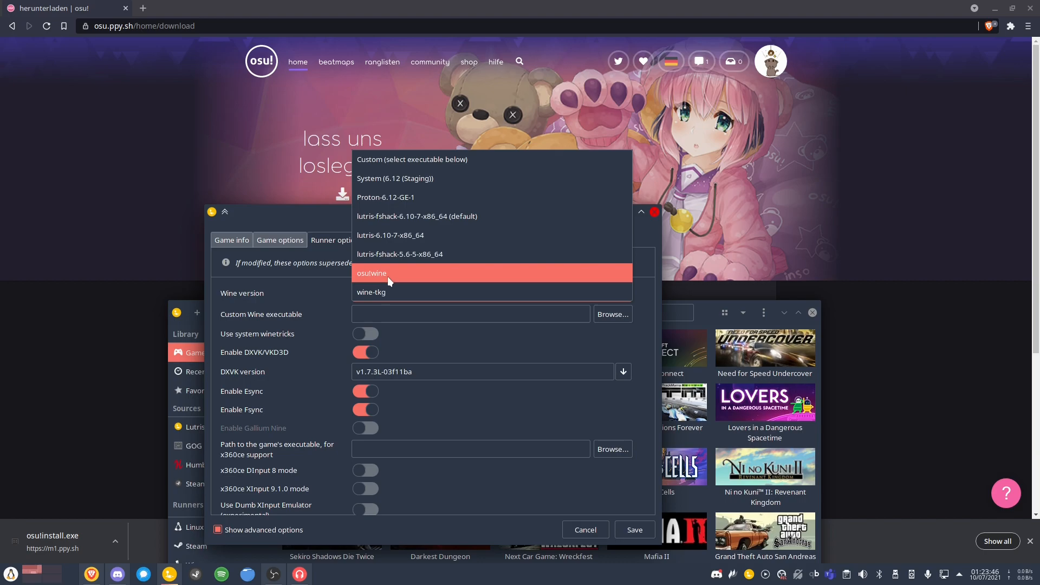
click(371, 272)
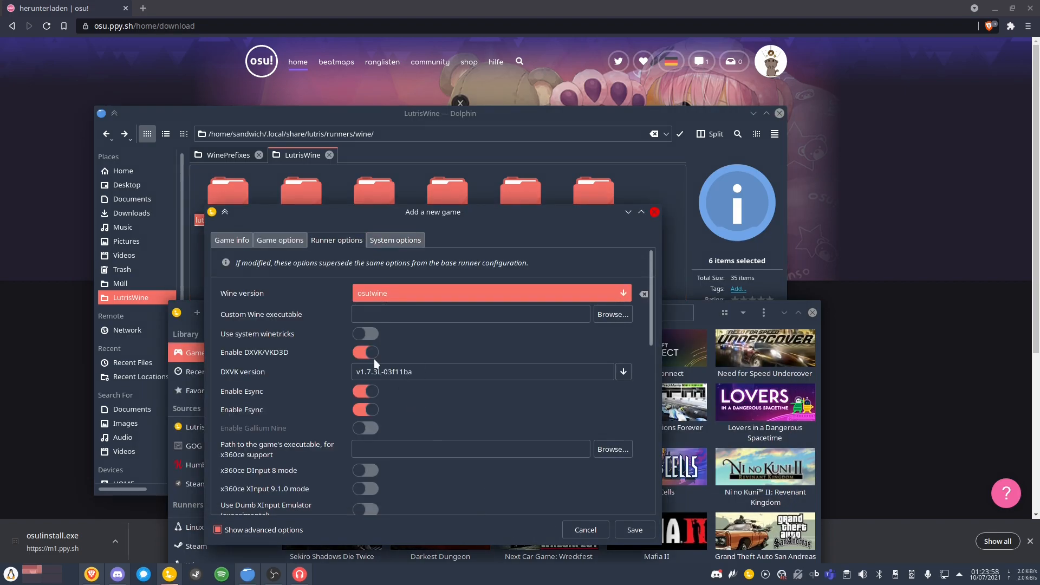
scroll(down, 3)
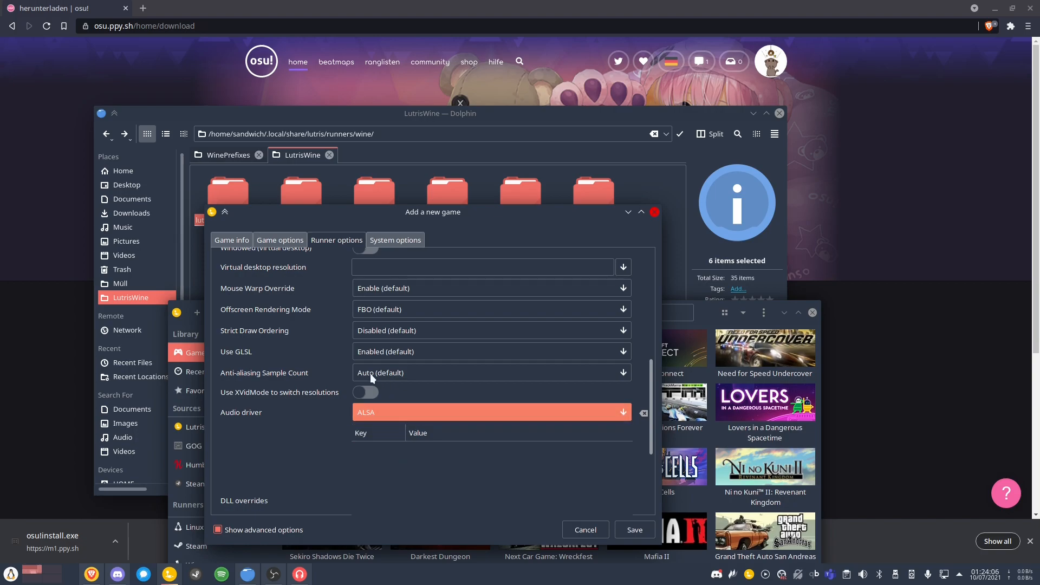
scroll(down, 3)
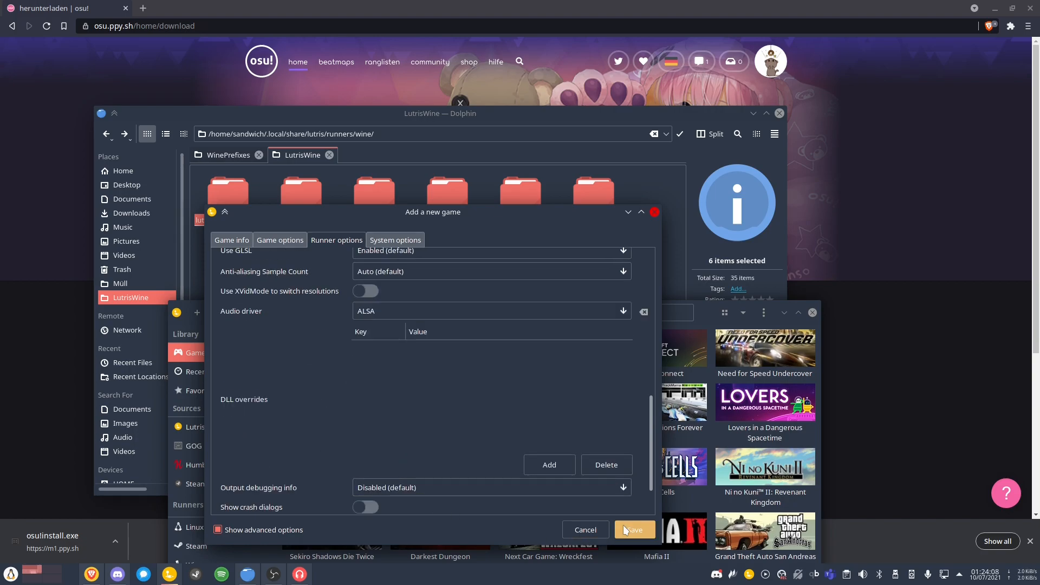
click(632, 529)
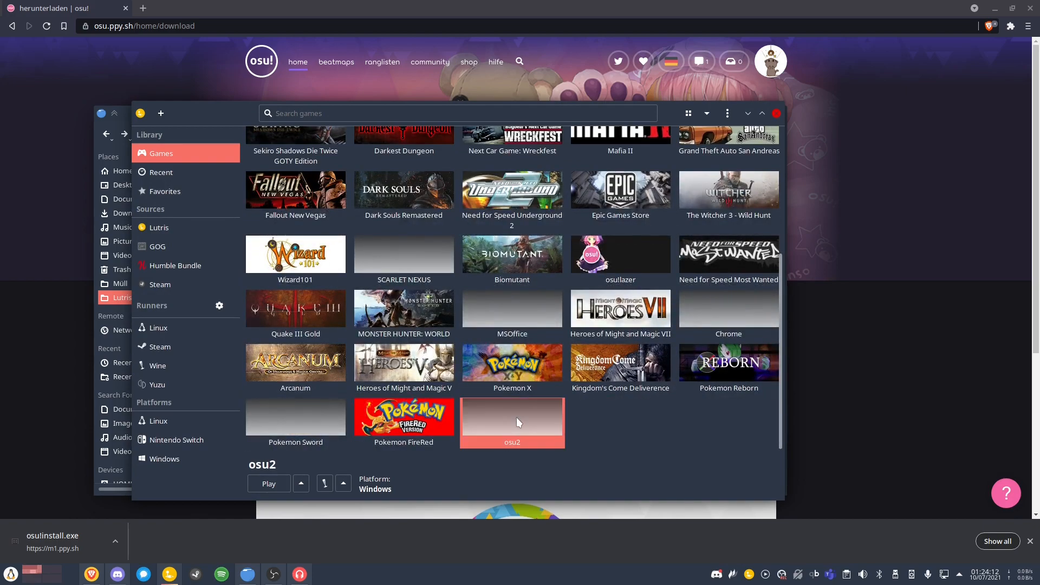
Change osu2's executable to Games/osu!/osu!.exe in its configuration and save.
click(268, 482)
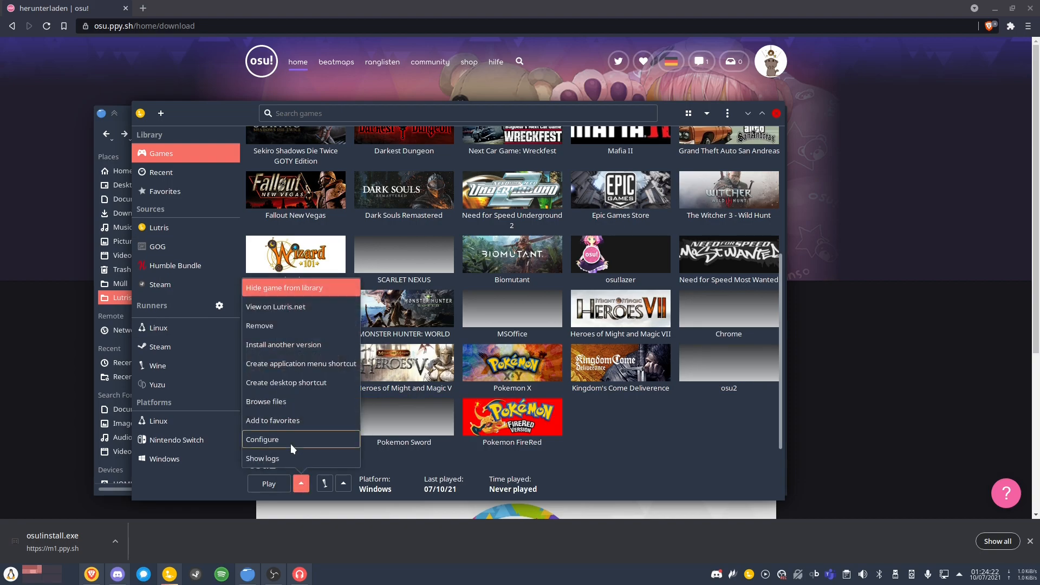
click(262, 439)
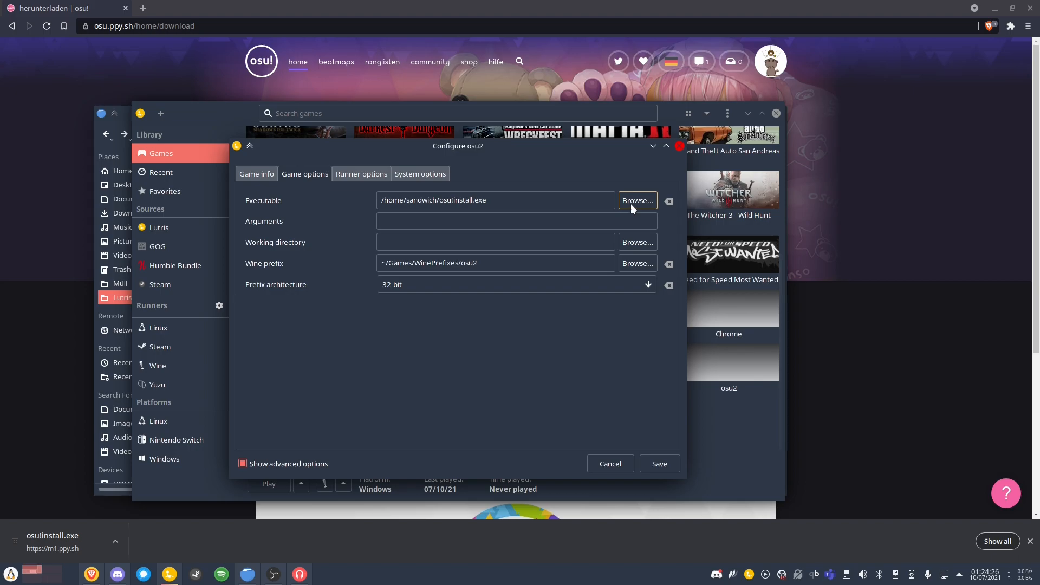
click(635, 201)
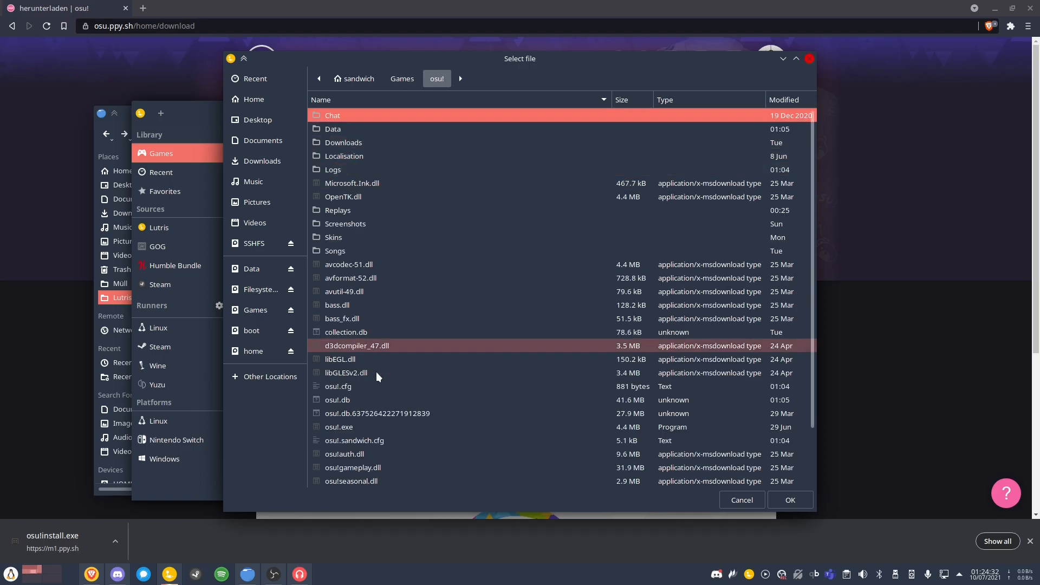
click(339, 426)
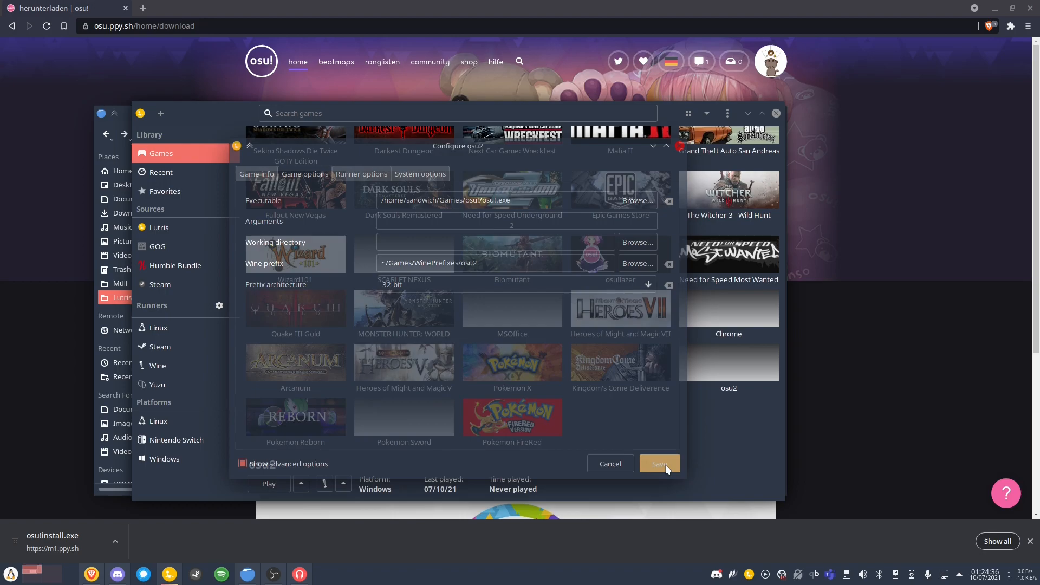
click(659, 464)
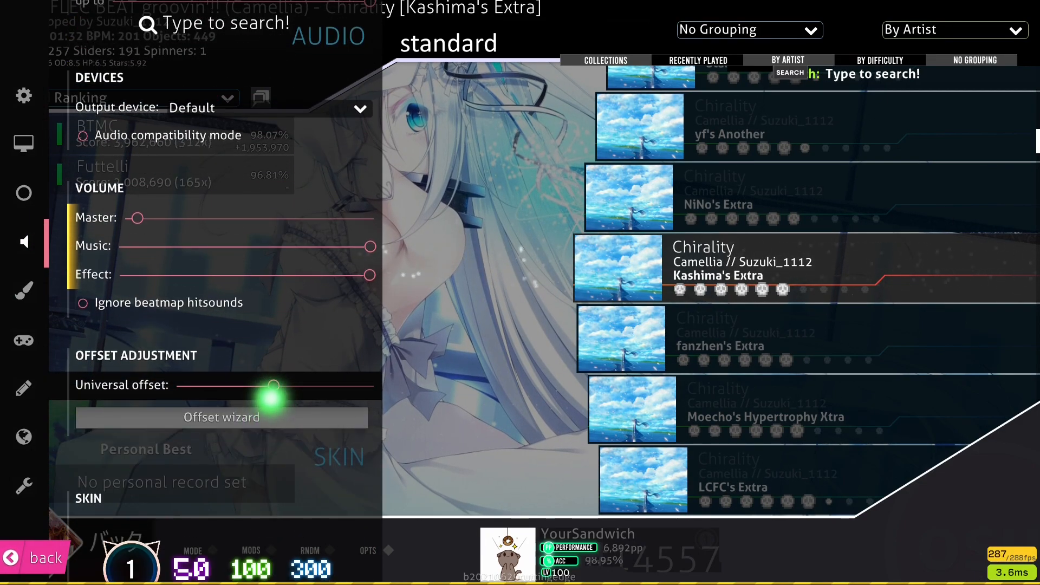
Drag the Universal offset slider to -25 ms, then back out to exit osu!
drag(276, 385, 263, 385)
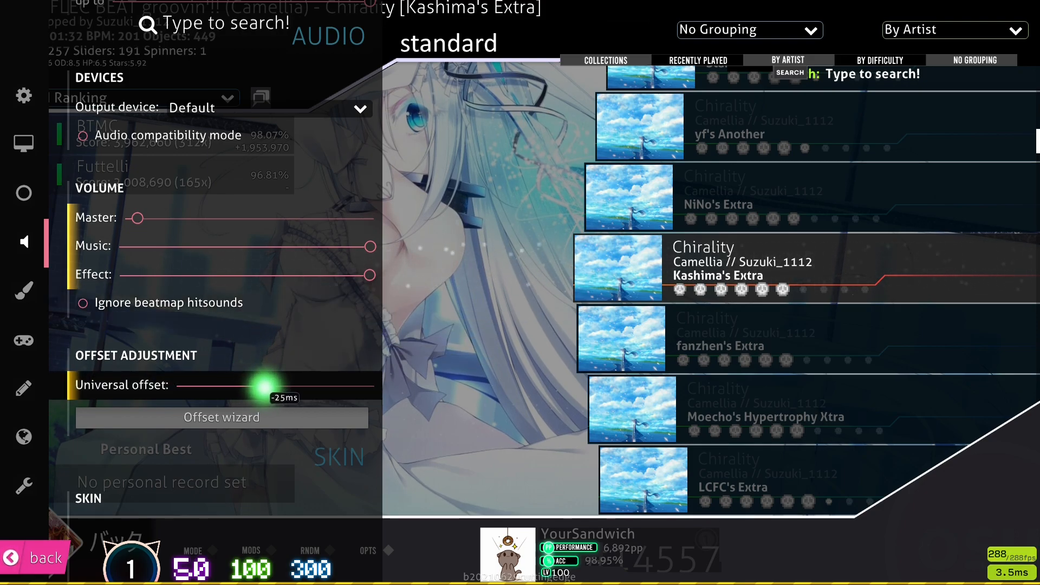
drag(257, 385, 264, 384)
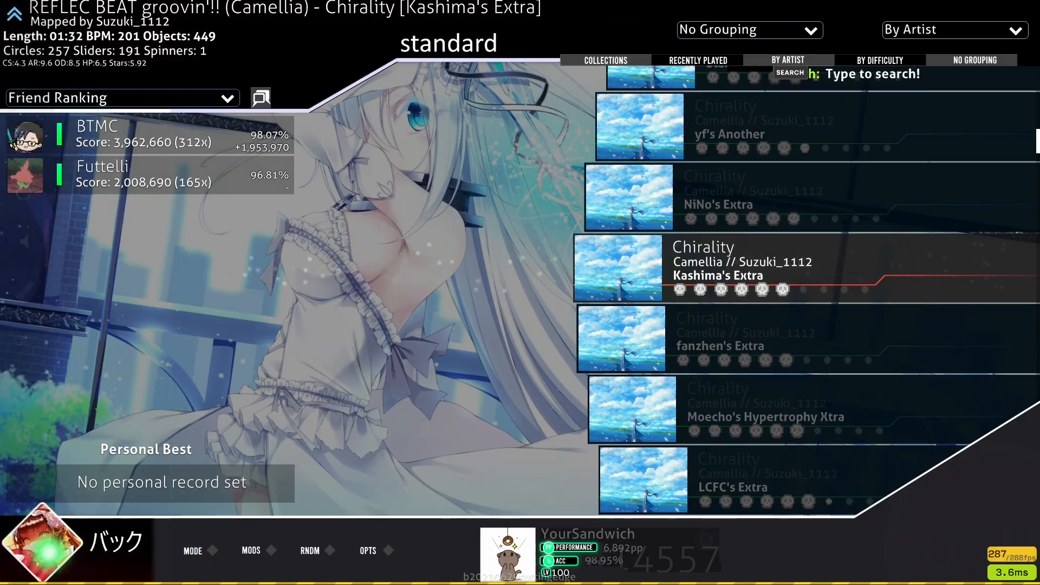
click(116, 541)
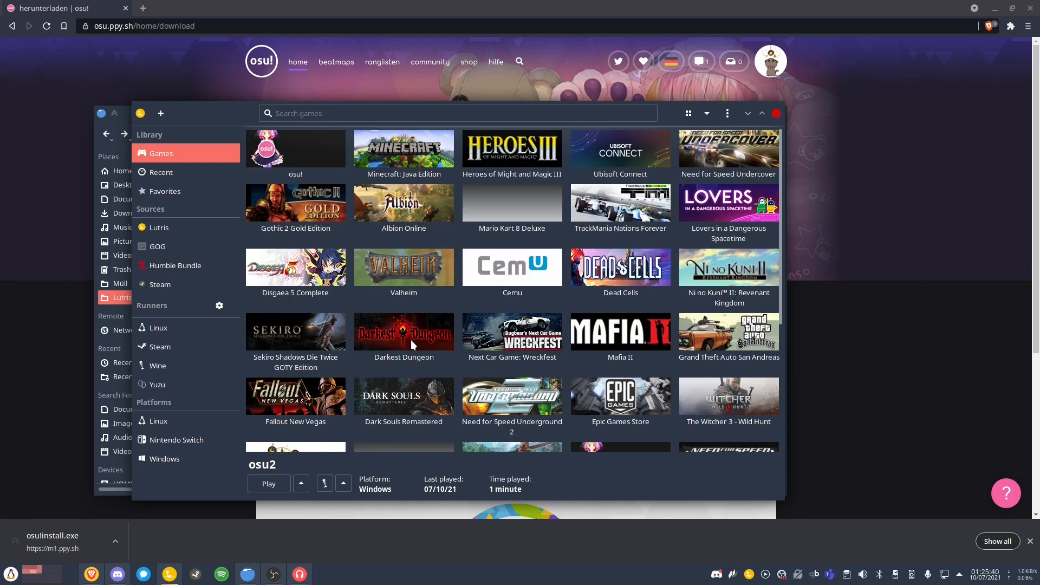
Install the ticked font packages into osu!'s default wineprefix via Winetricks, then close winecfg.
click(294, 149)
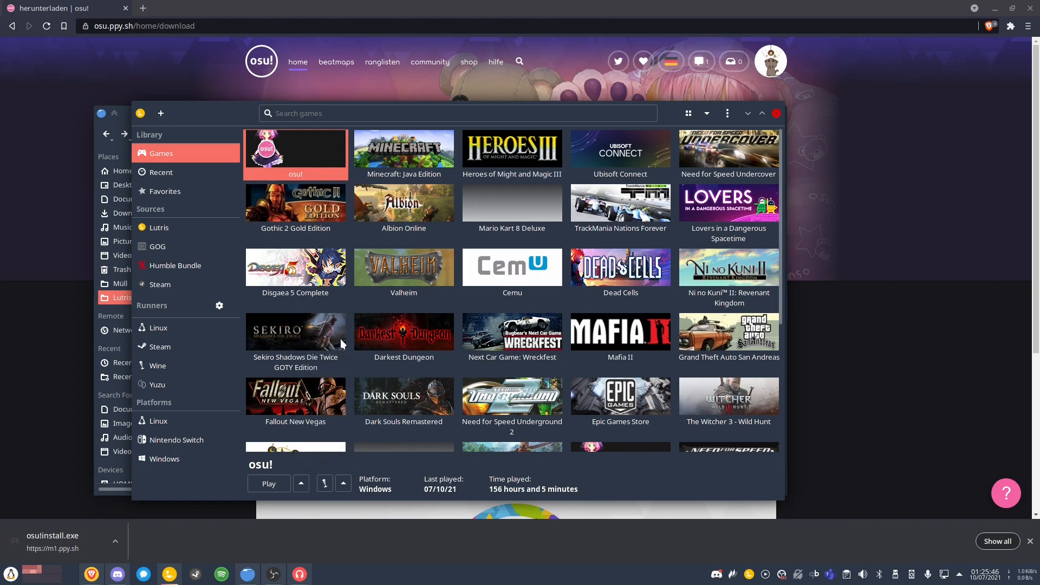
mouse_move(322, 430)
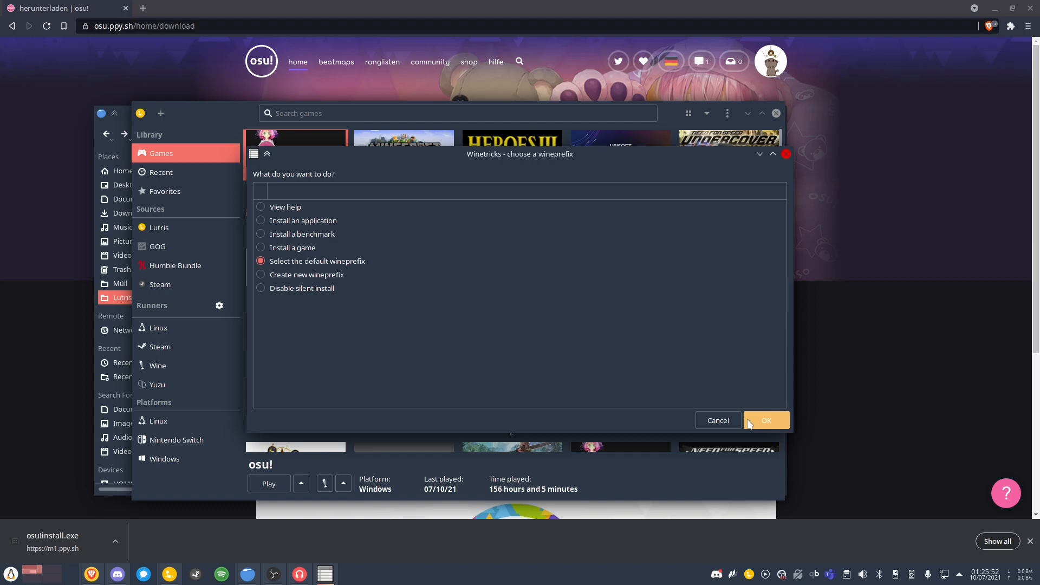
click(766, 420)
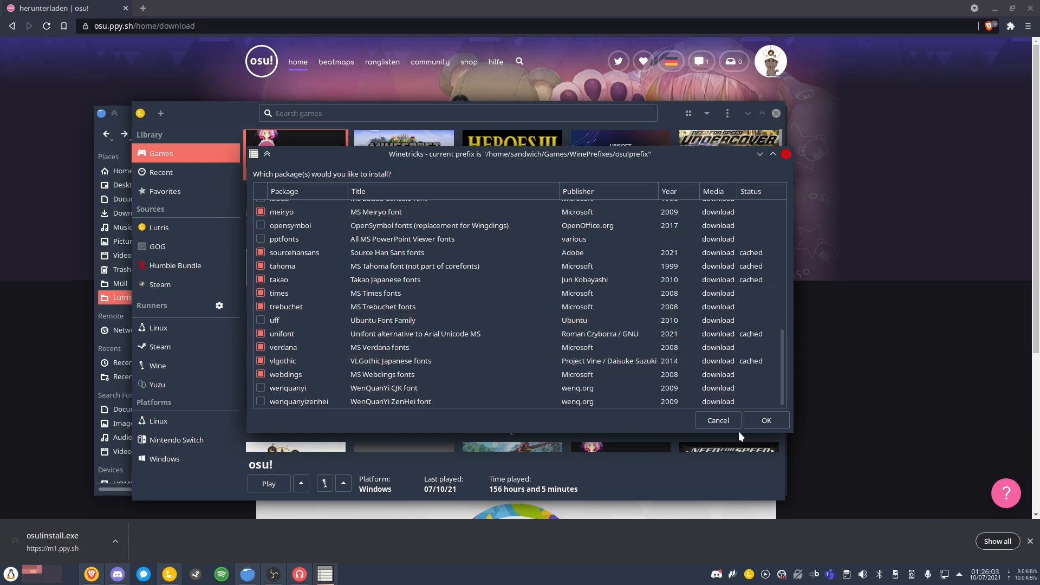
click(716, 420)
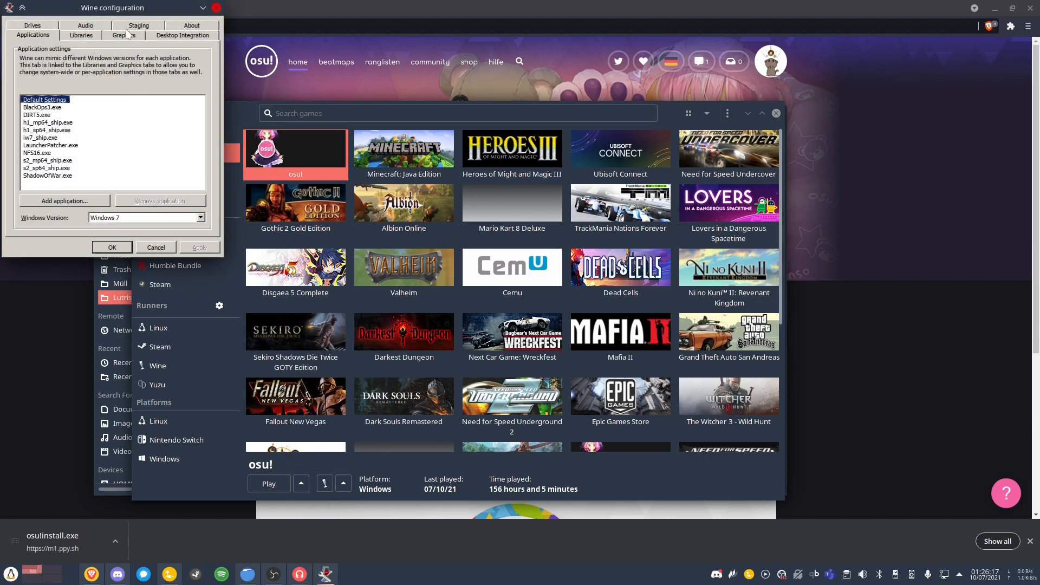
click(139, 26)
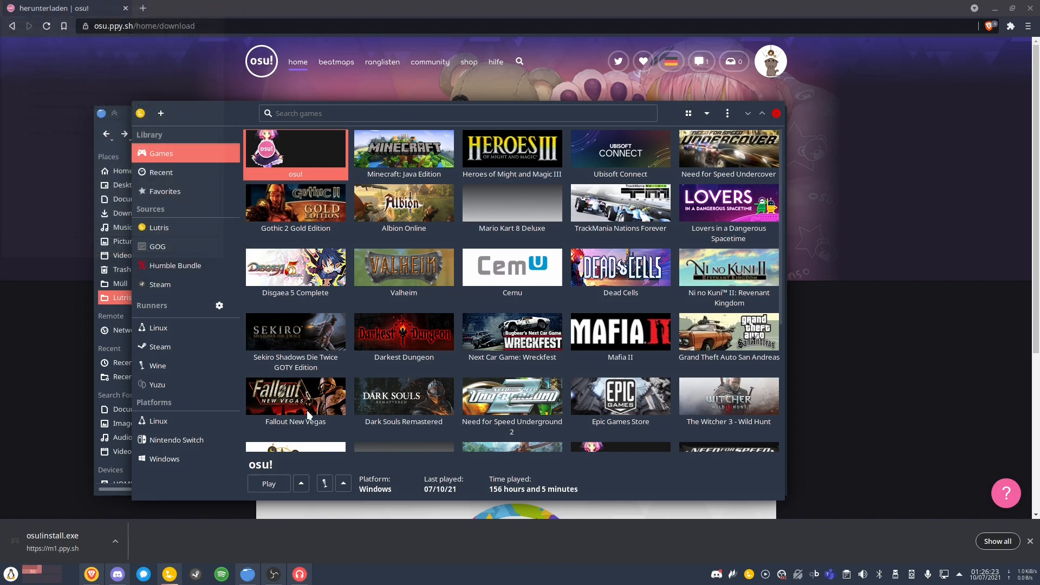
click(268, 483)
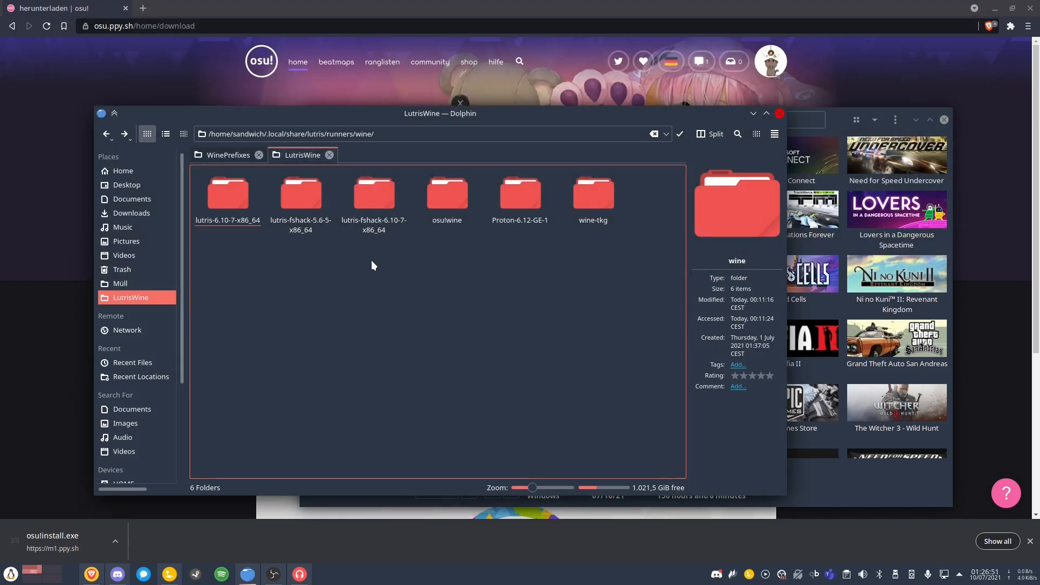
click(291, 133)
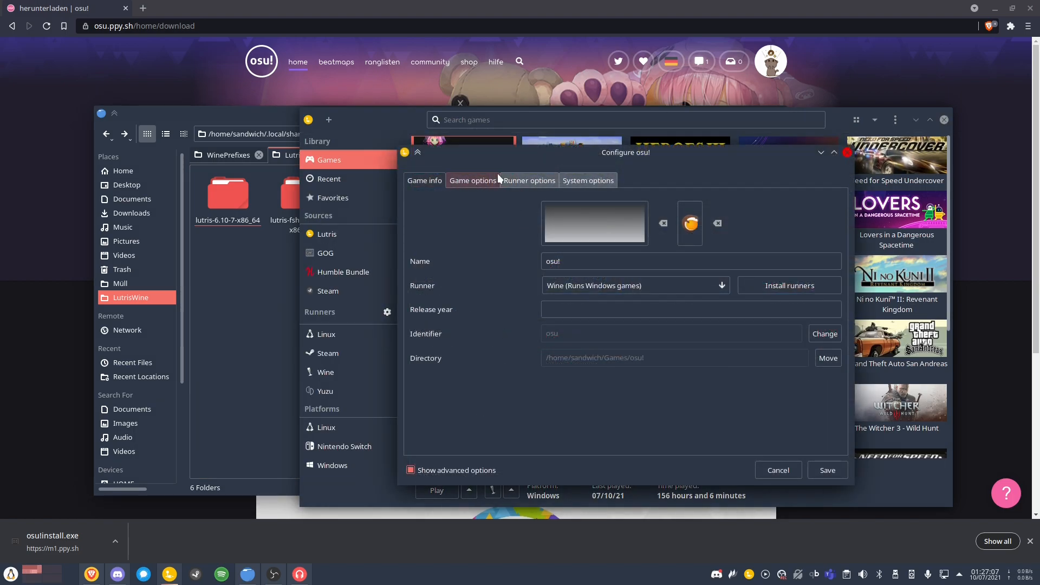
Show osu!'s Game options: osu!.exe executable, osu!prefix Wine prefix, 32-bit architecture.
click(472, 180)
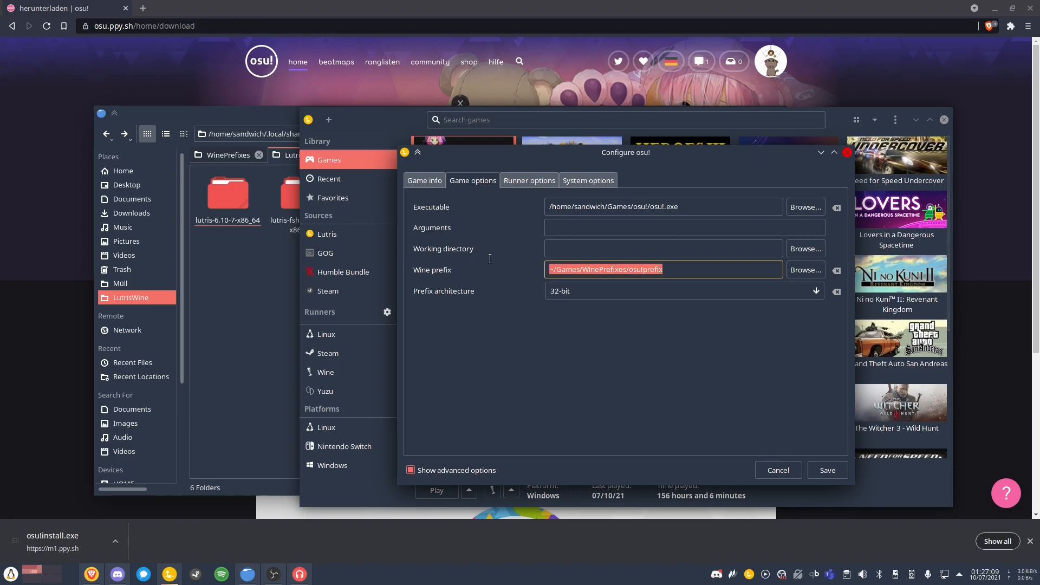